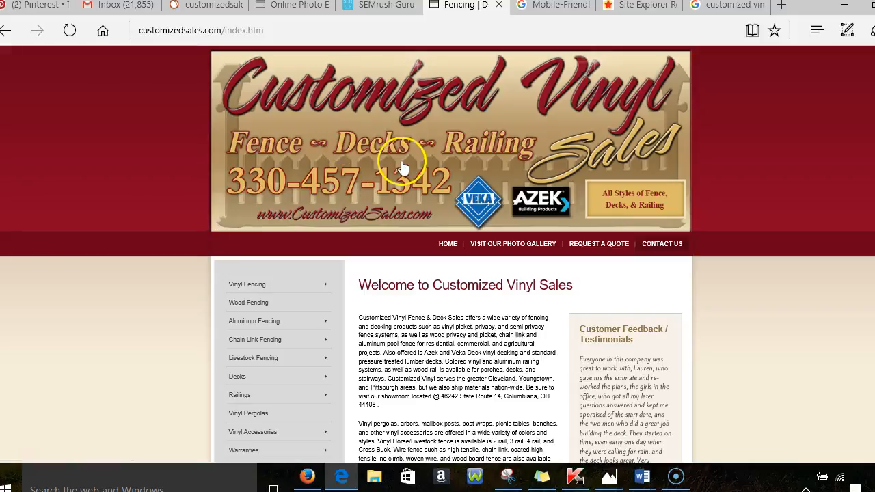
mouse_move(532, 121)
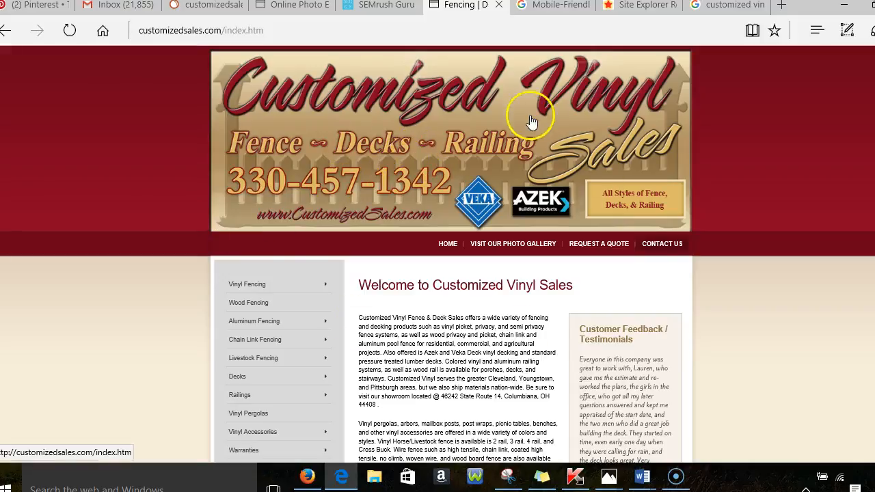
mouse_move(290, 142)
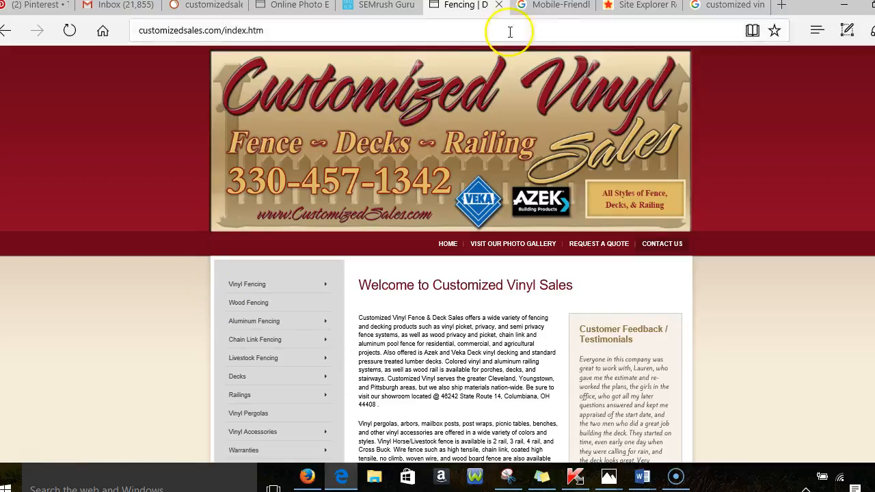
- Review the 'Not mobile-friendly' result for customizedsales.com and its listed usability problems
scroll(down, 3)
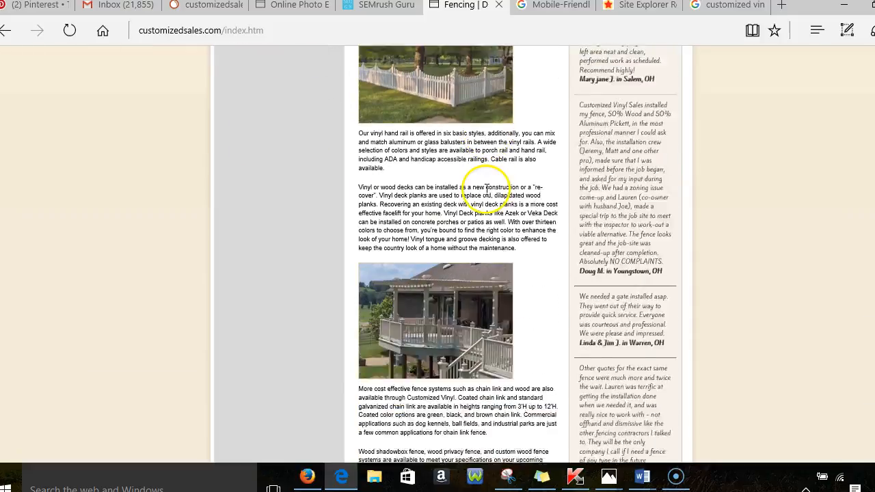
scroll(up, 3)
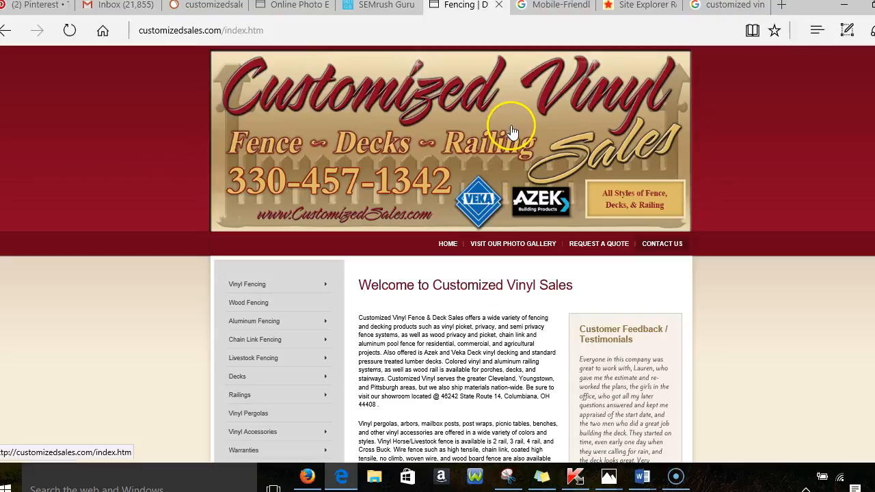
mouse_move(457, 144)
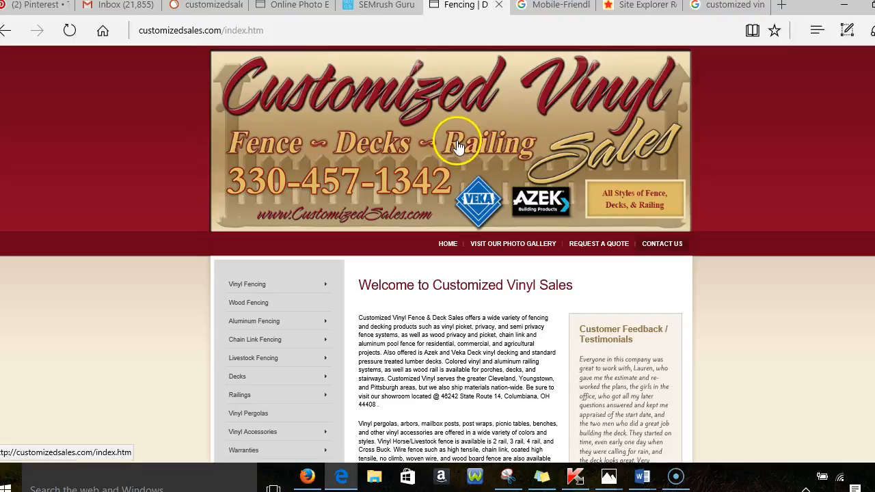
click(544, 5)
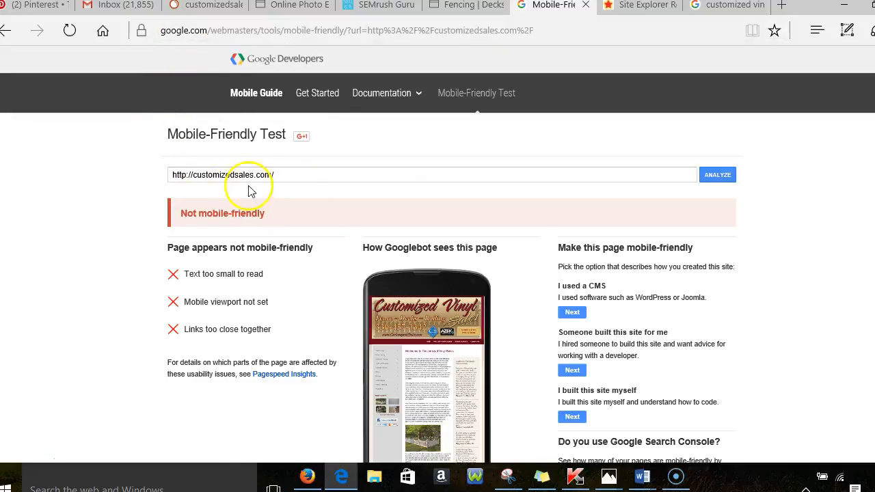
scroll(down, 3)
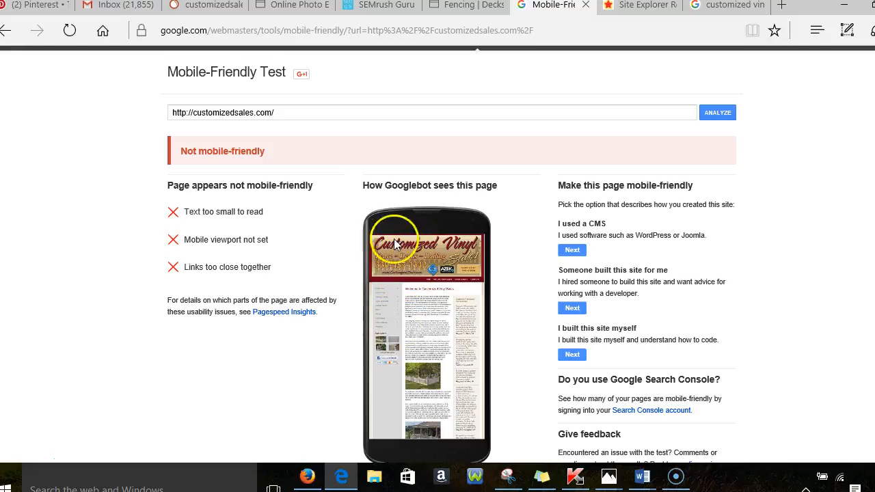
mouse_move(396, 308)
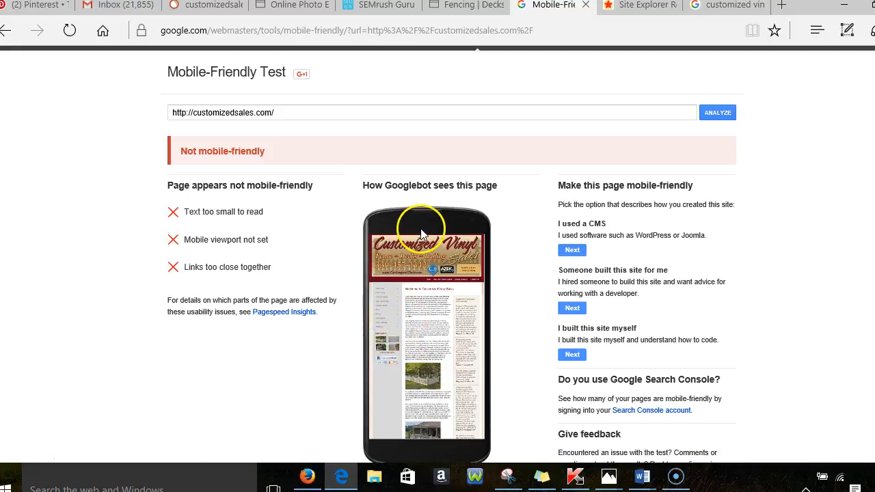
mouse_move(414, 183)
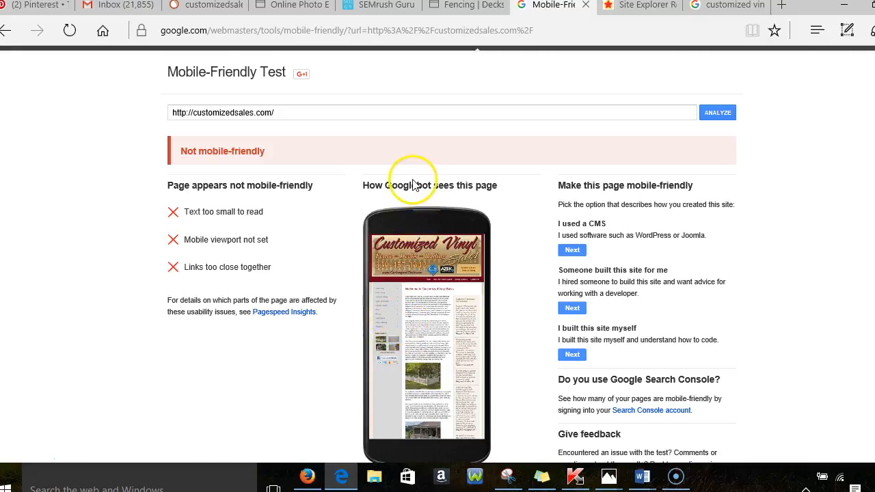
mouse_move(424, 140)
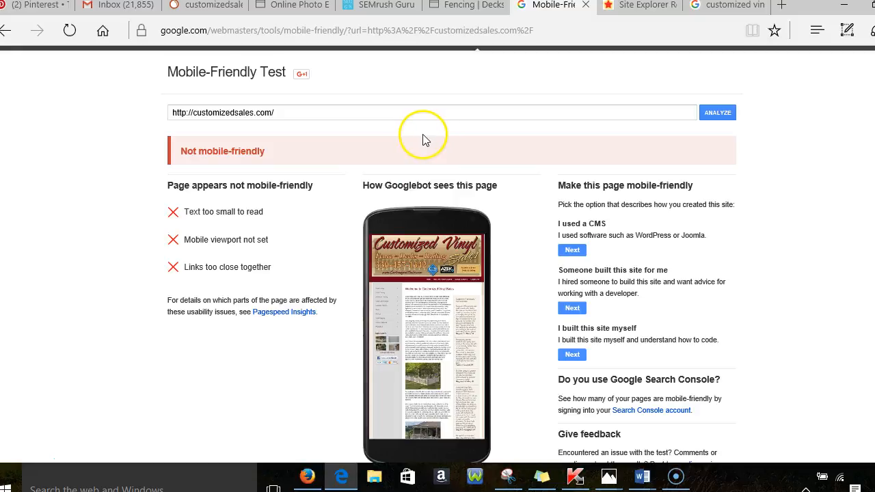
mouse_move(429, 109)
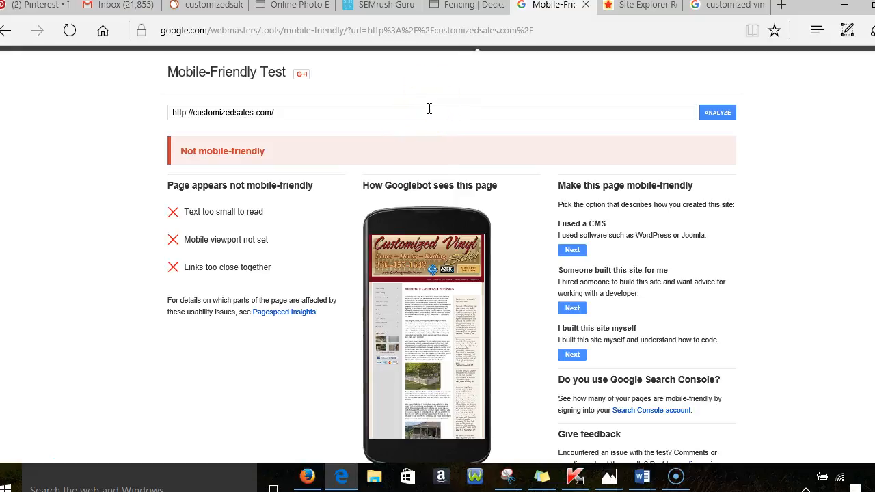
mouse_move(462, 76)
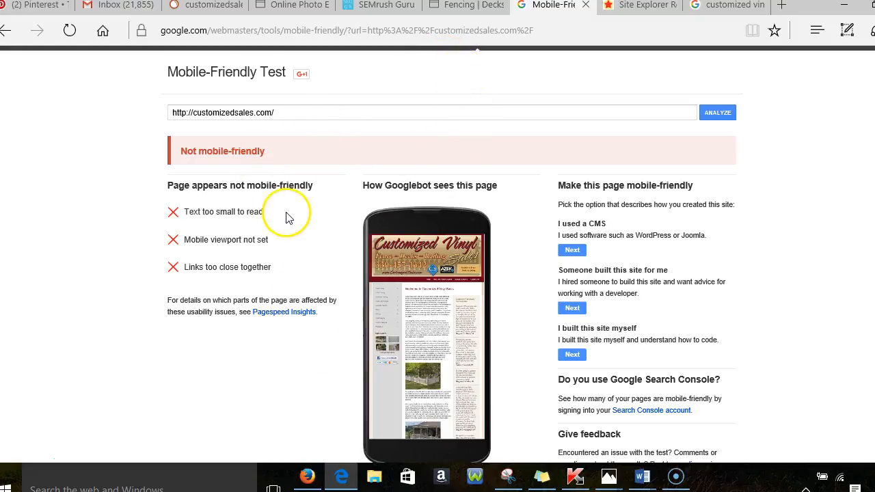
mouse_move(293, 218)
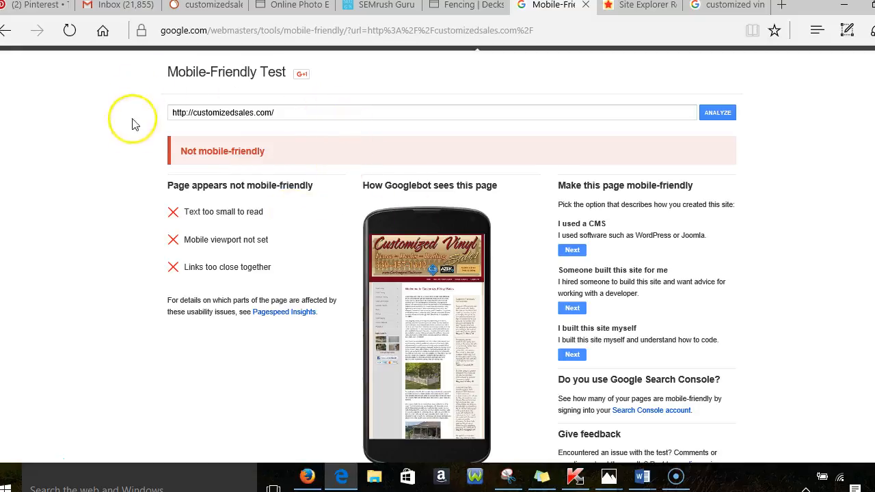
mouse_move(267, 98)
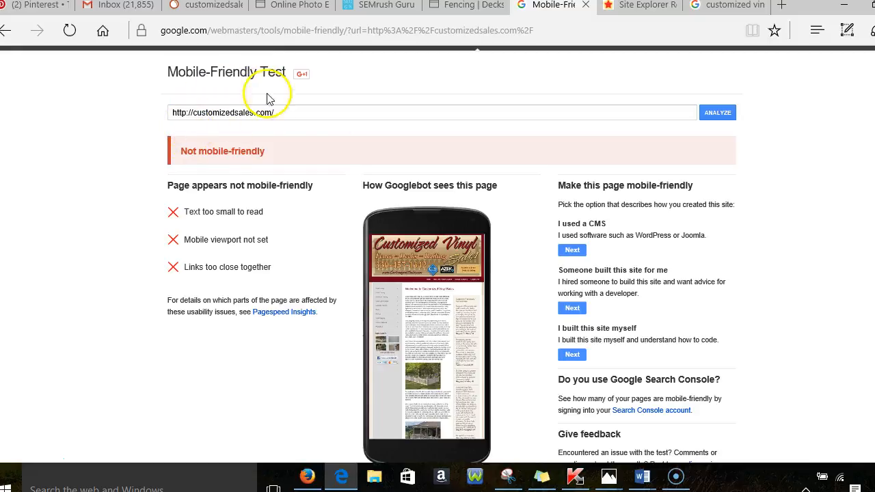
click(725, 6)
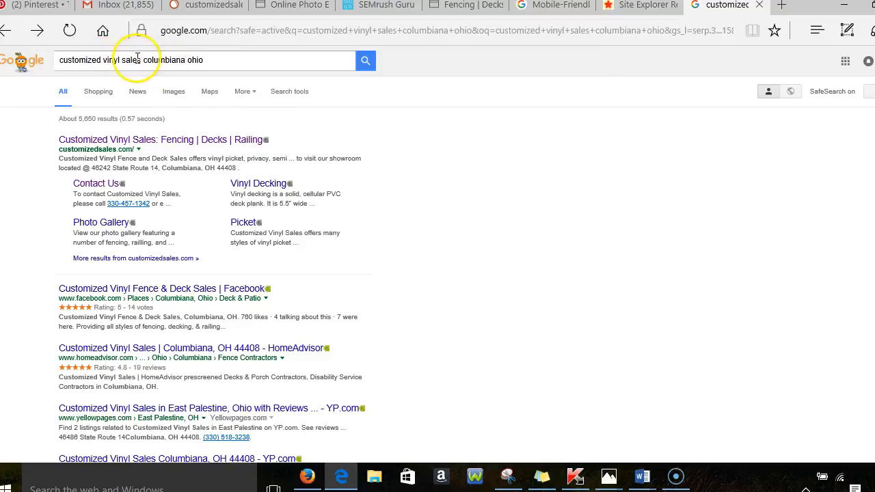
- Search Google for 'deck builder columbiana ohio' in place of the business name
double_click(101, 60)
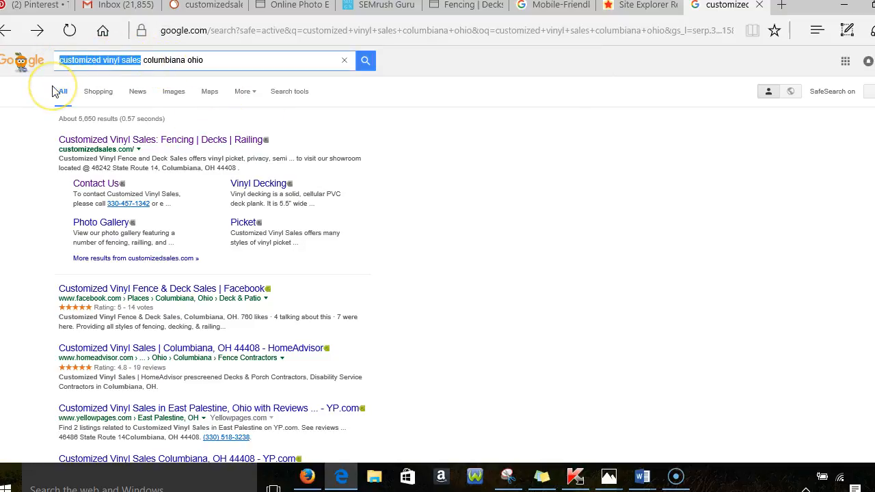
text(deck builder)
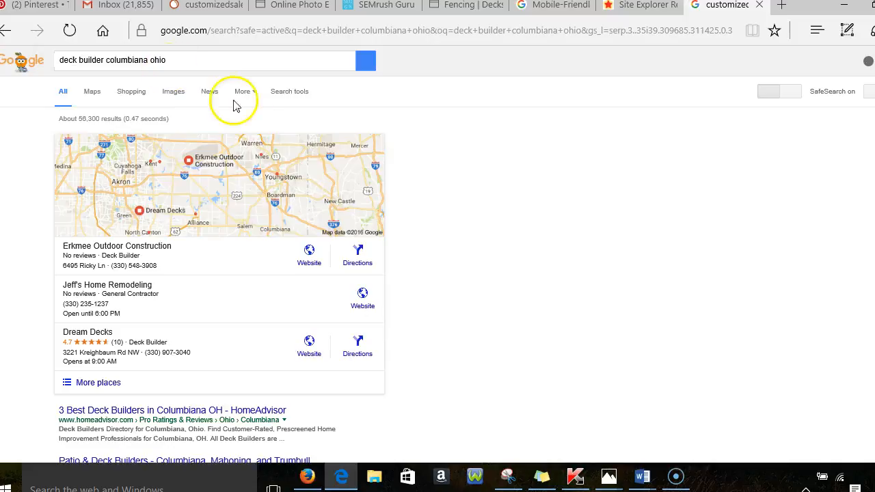
scroll(down, 3)
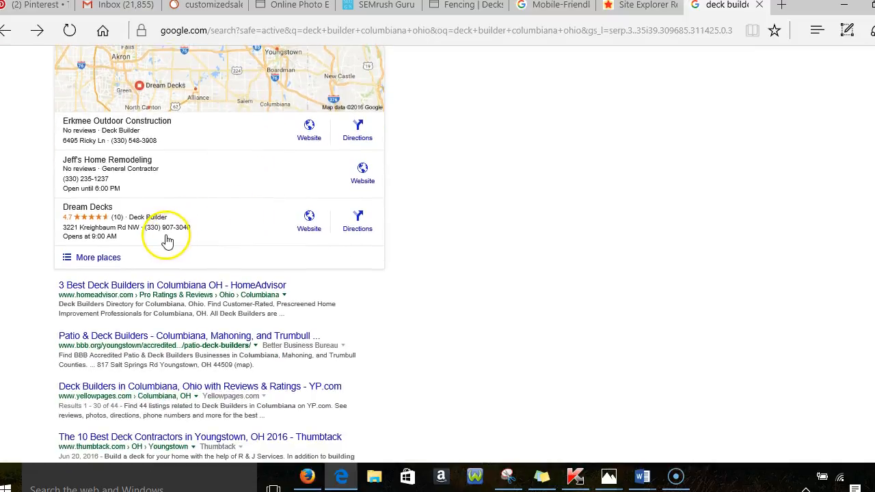
scroll(down, 3)
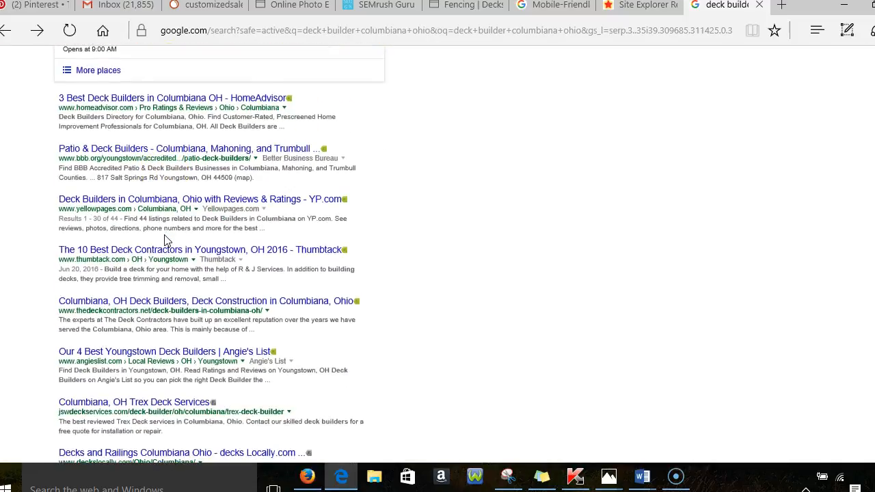
scroll(down, 3)
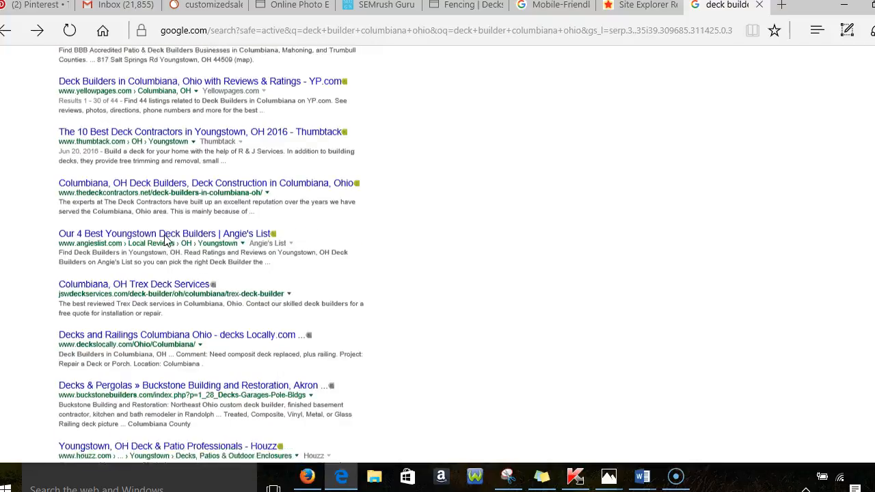
scroll(up, 3)
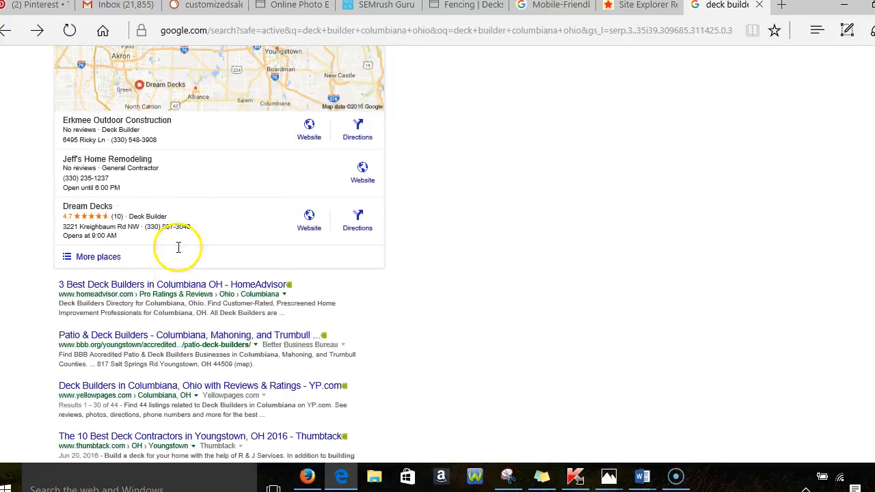
scroll(up, 3)
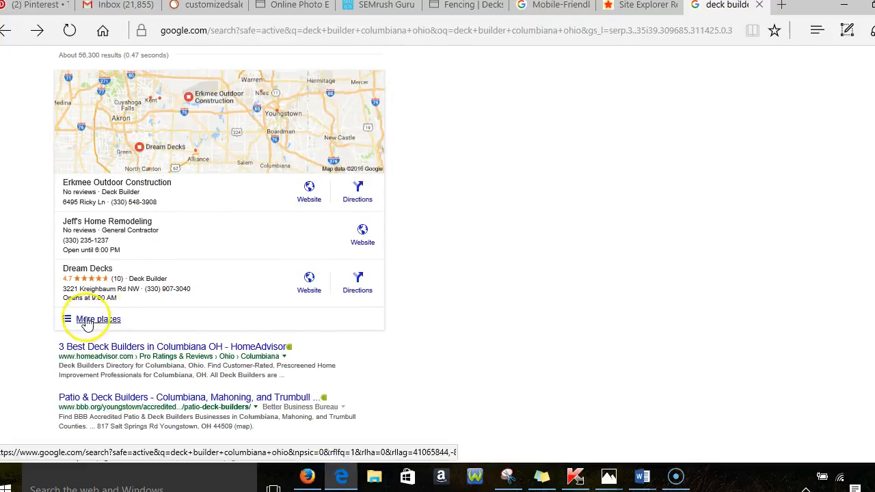
- Browse the full Google Maps list of deck builders near Columbiana, Ohio via 'More places'
click(98, 319)
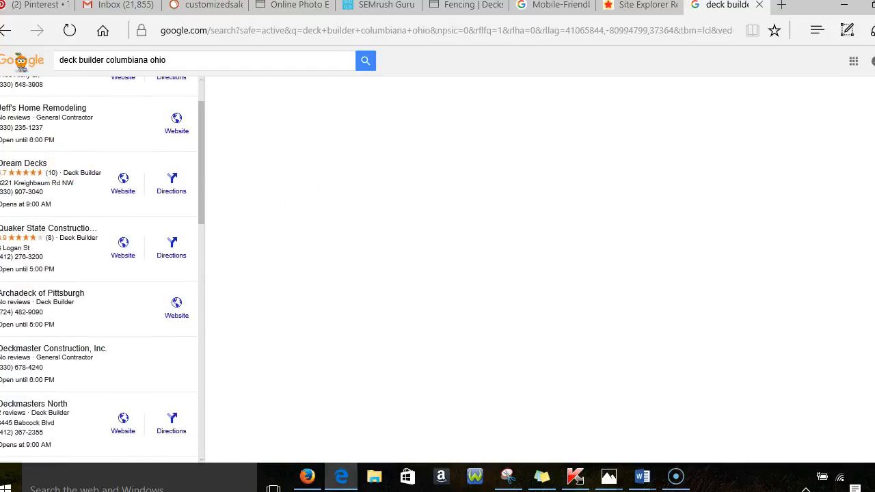
scroll(down, 3)
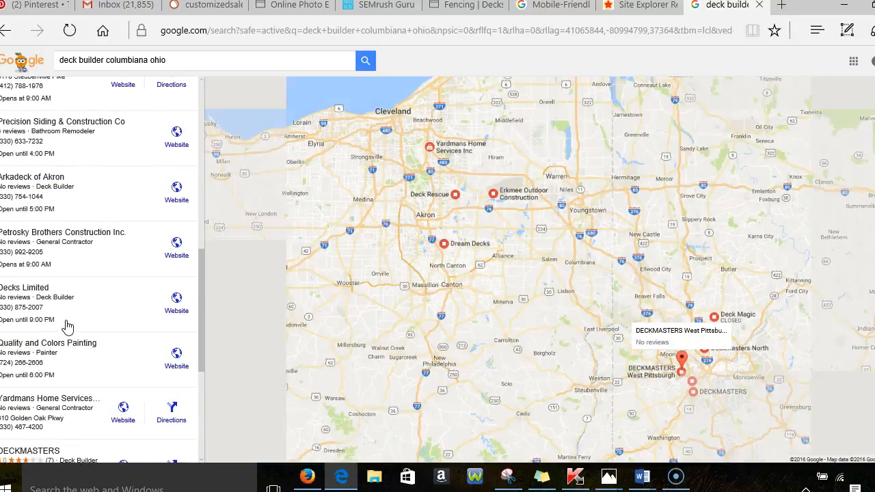
scroll(down, 3)
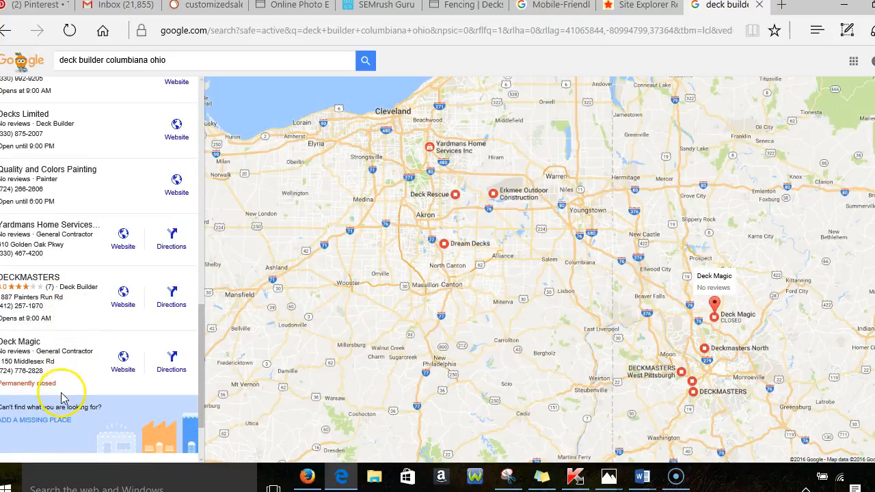
scroll(down, 3)
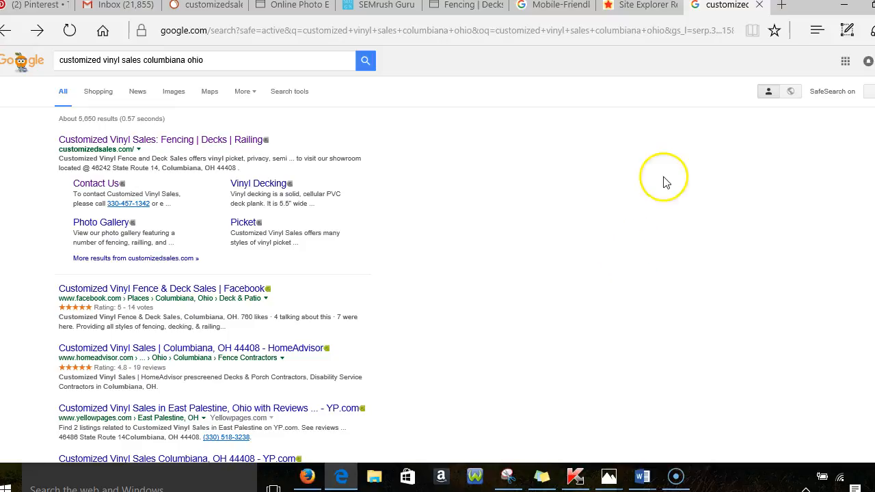
mouse_move(459, 245)
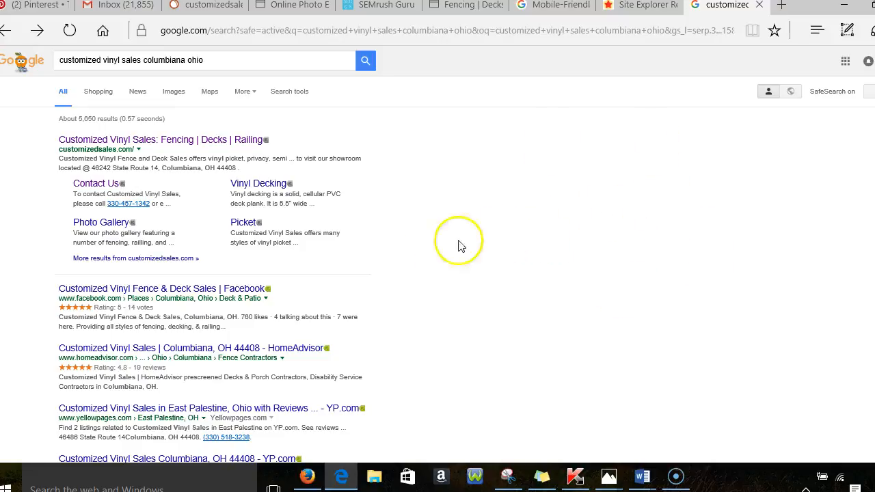
- Look over the 'customized vinyl sales columbiana ohio' results, then return to the SEMrush report
scroll(down, 3)
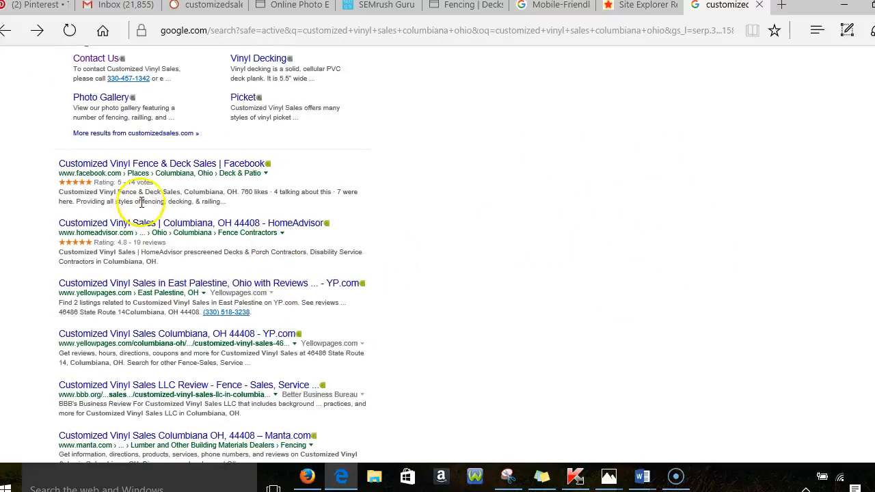
scroll(down, 3)
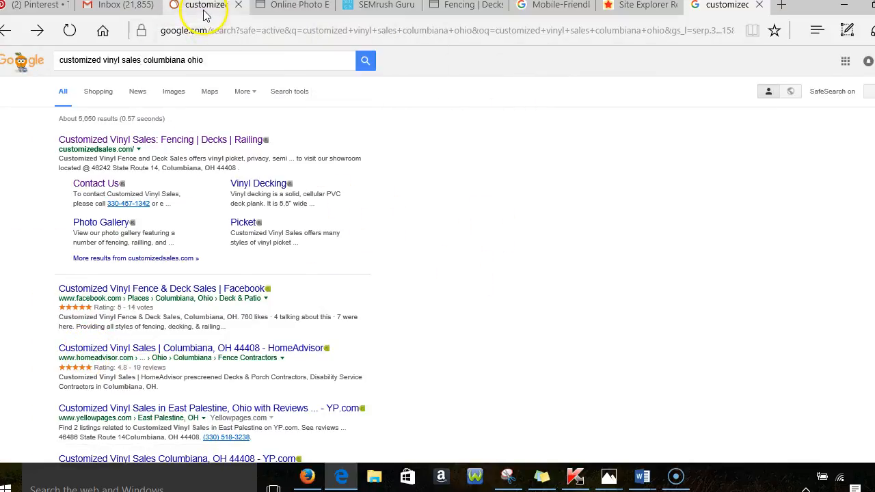
click(202, 5)
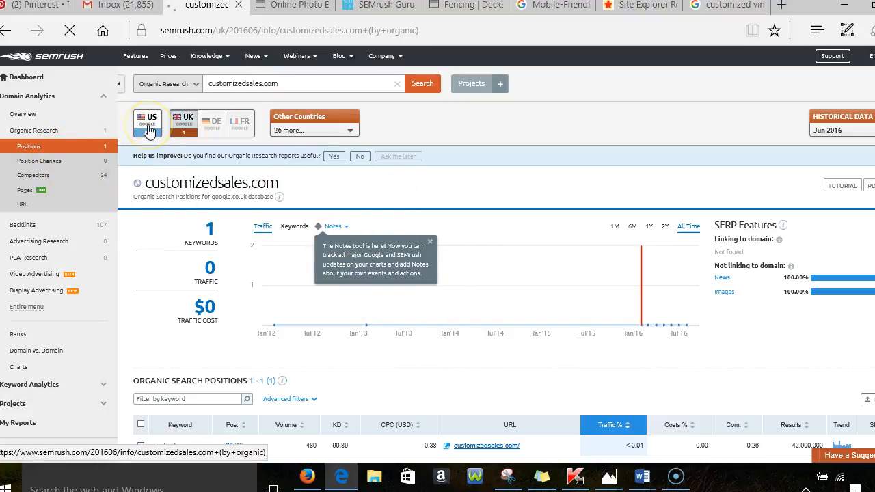
click(148, 123)
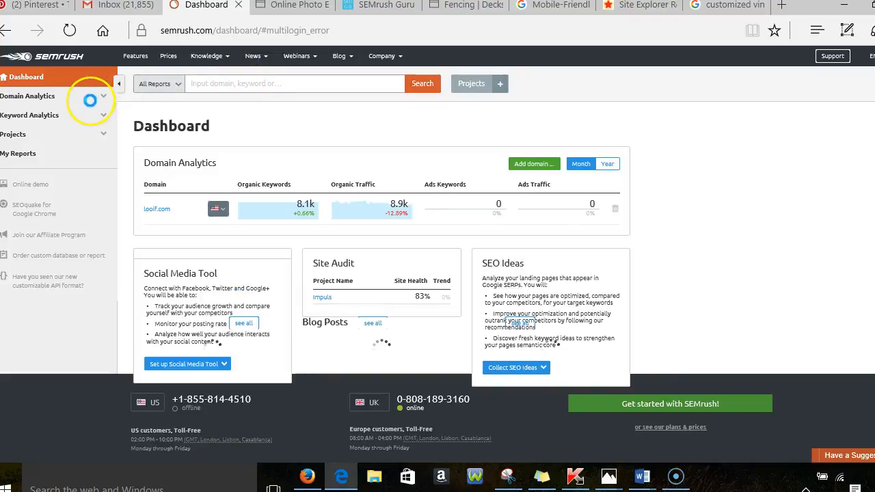
click(294, 83)
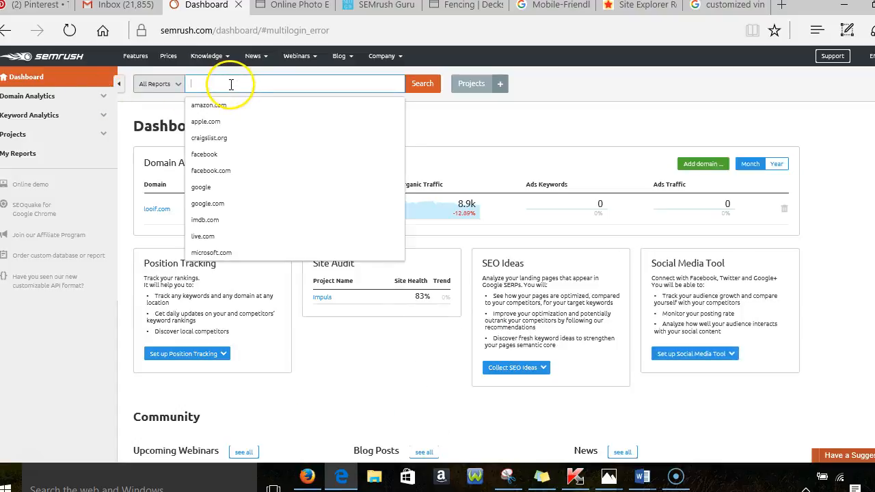
text(http://customizedsales.com/index.htm)
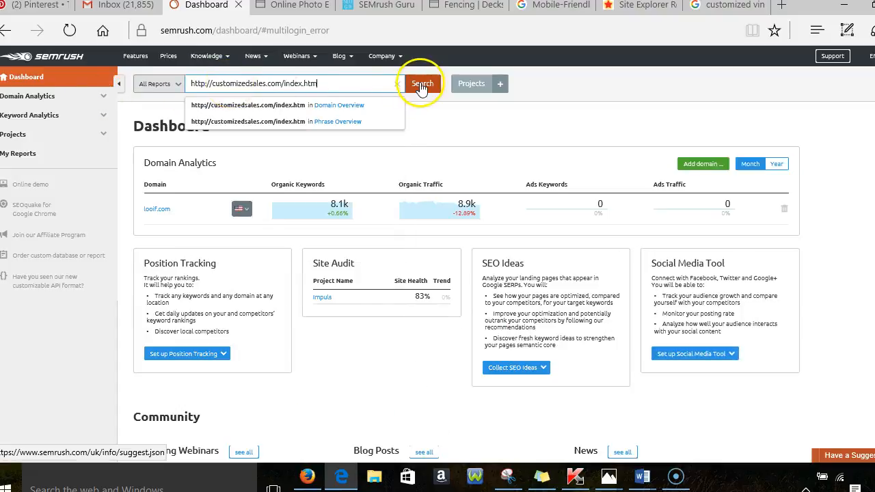
click(27, 95)
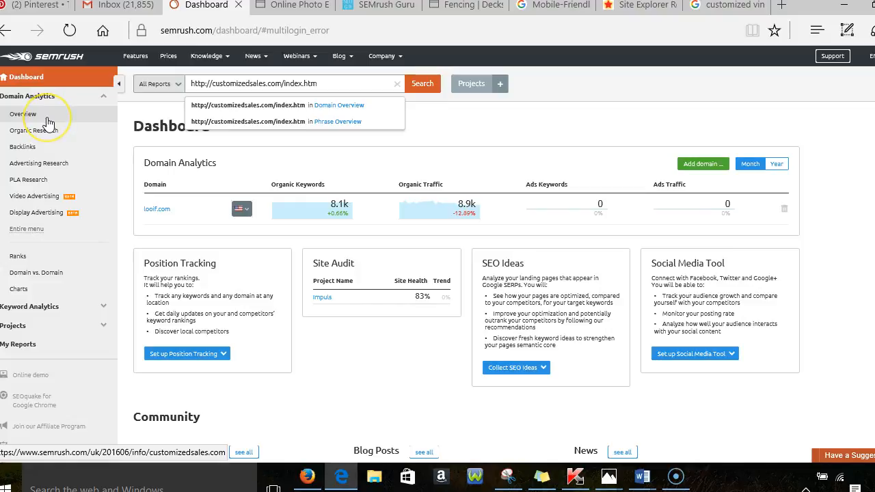
- Run the domain analysis and bring up the Organic Research positions report for customizedsales.com
click(421, 83)
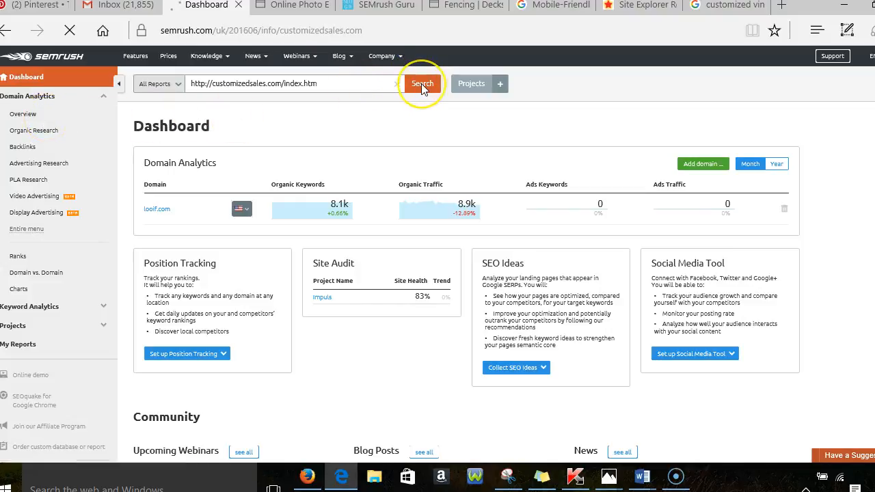
click(421, 84)
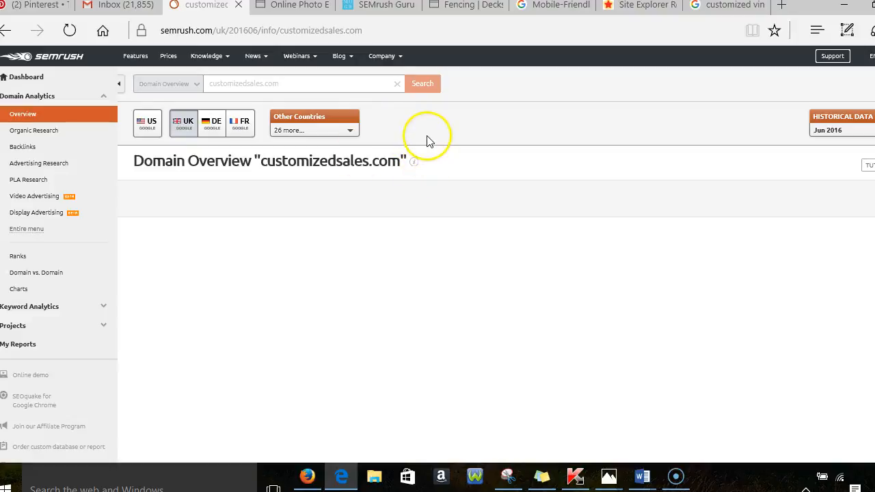
click(421, 83)
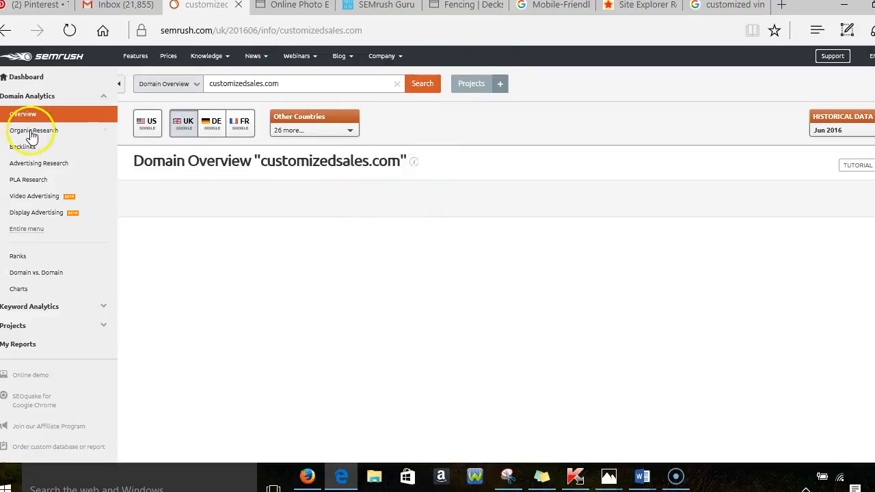
click(148, 124)
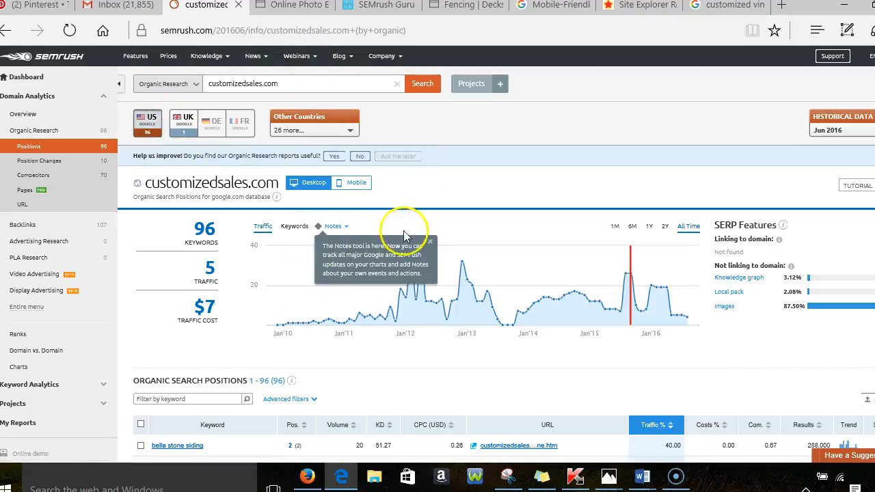
scroll(down, 3)
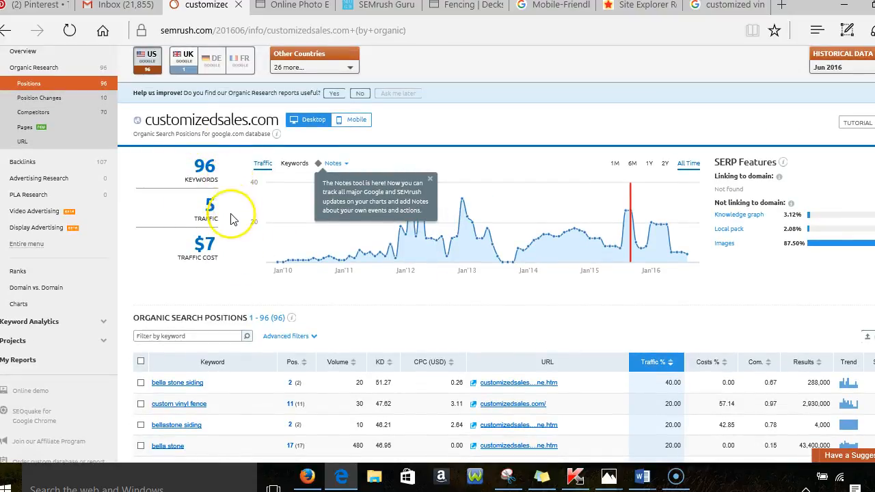
mouse_move(204, 243)
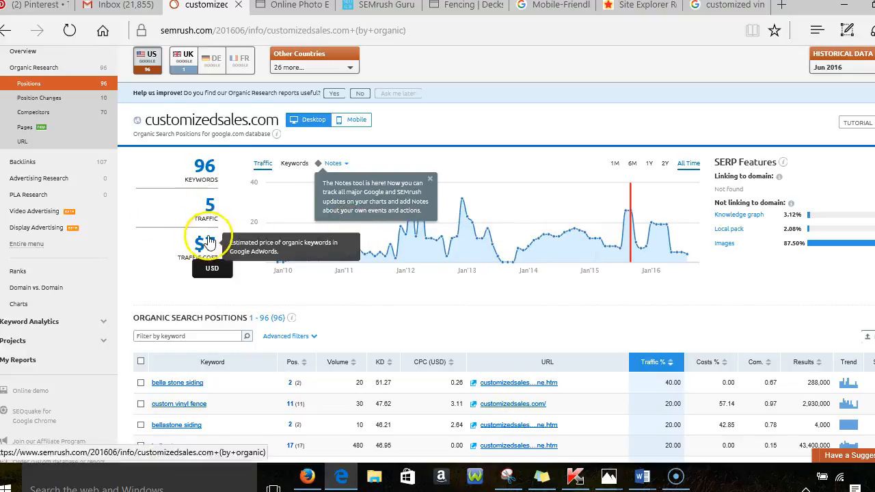
scroll(down, 3)
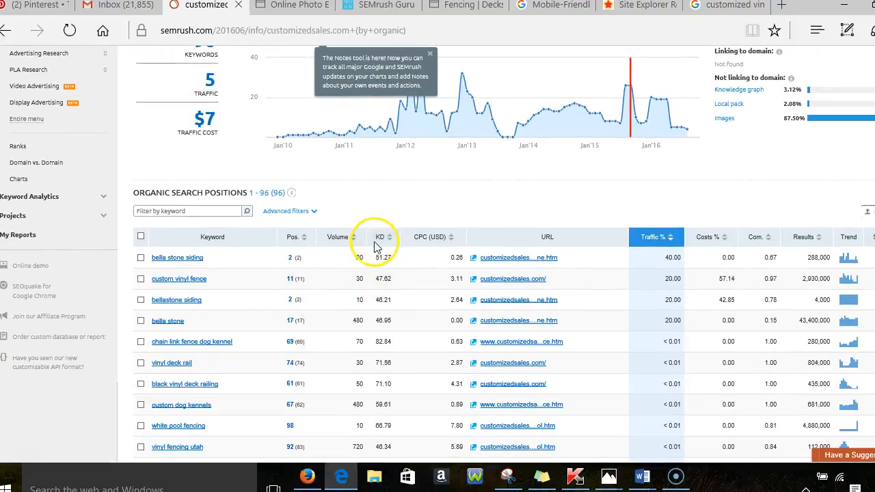
mouse_move(249, 237)
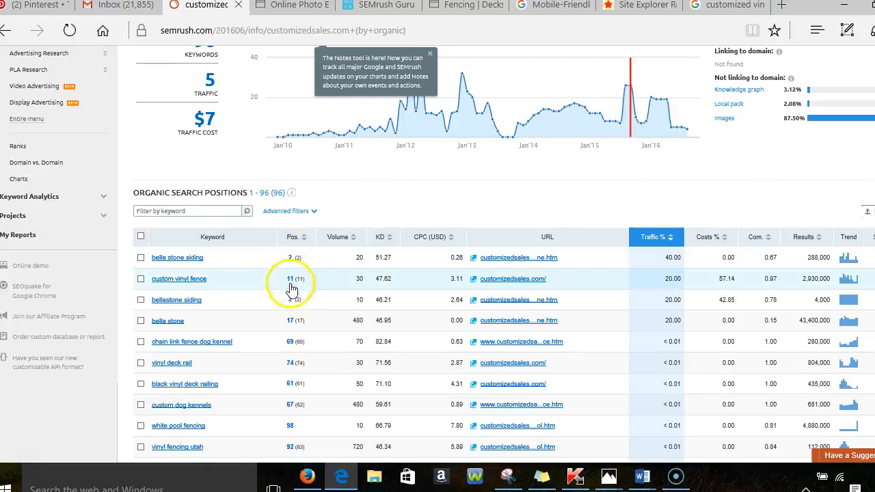
scroll(down, 3)
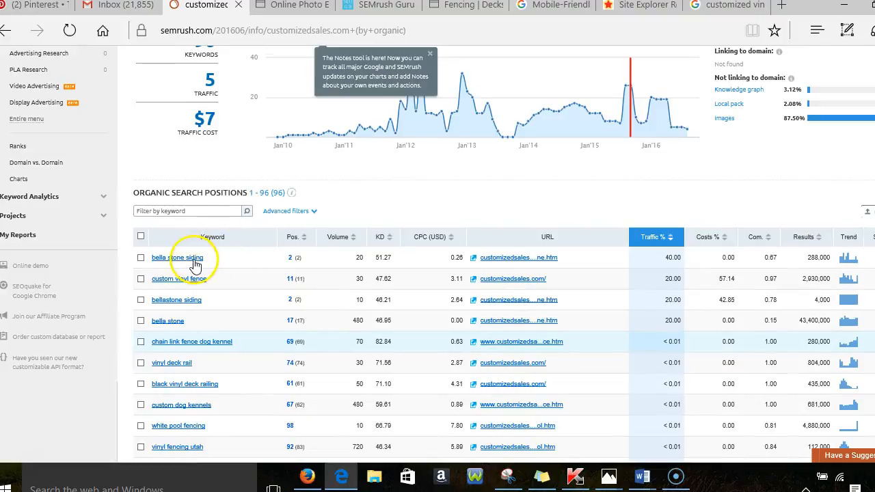
mouse_move(194, 267)
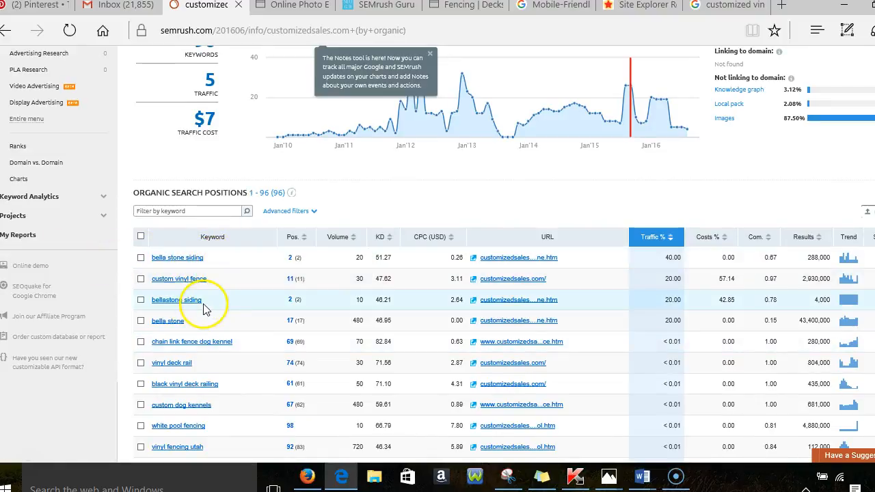
scroll(down, 3)
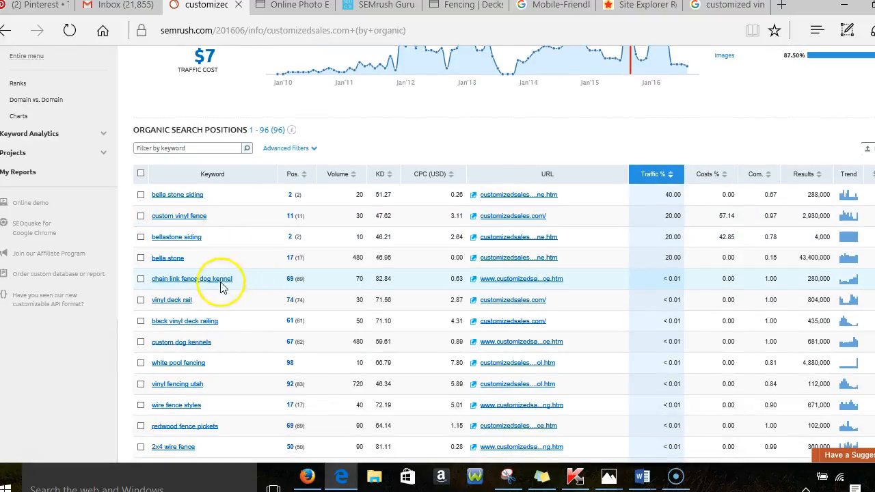
scroll(down, 3)
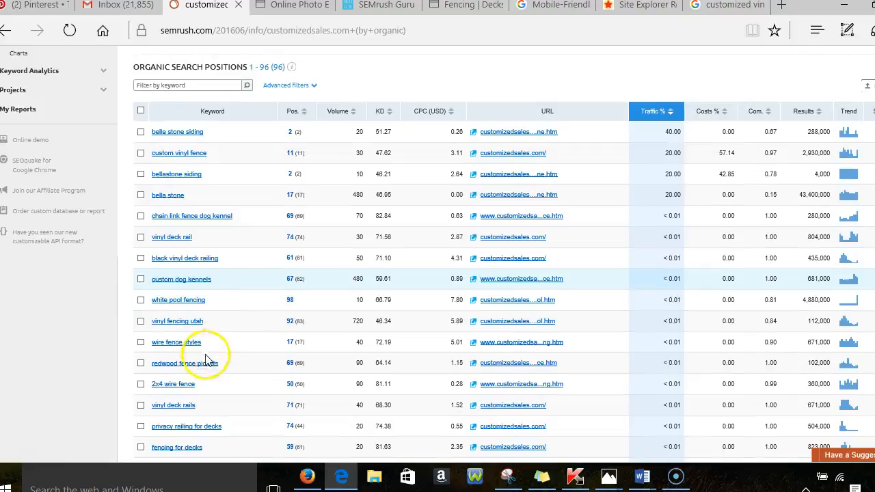
mouse_move(361, 287)
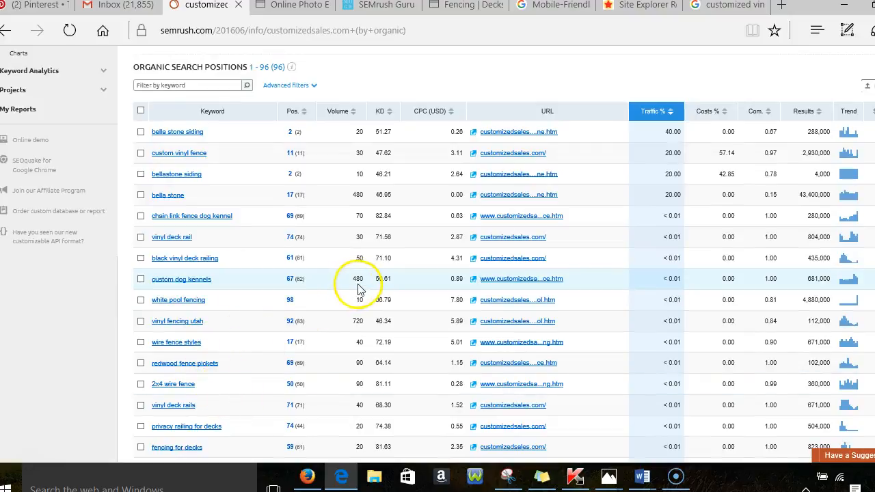
mouse_move(350, 293)
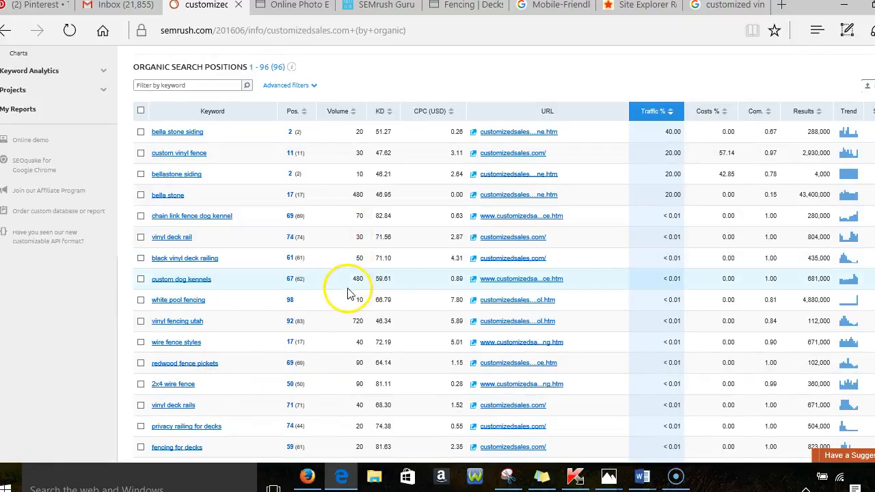
mouse_move(383, 290)
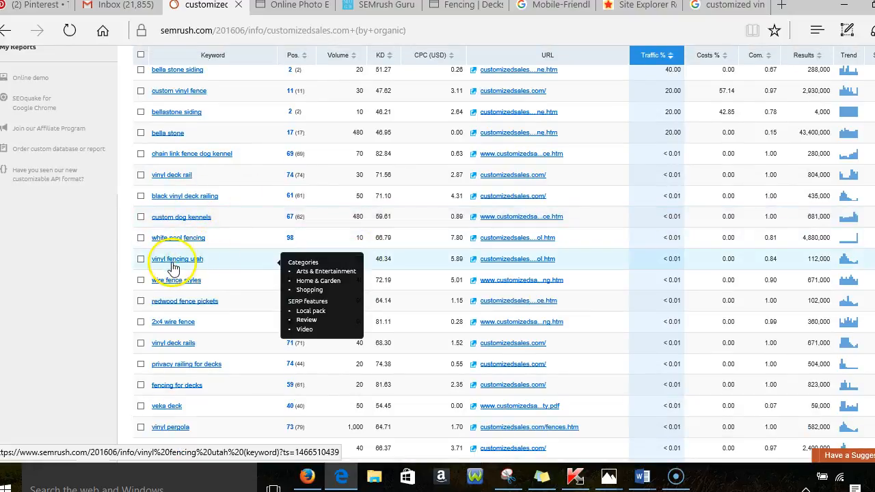
scroll(down, 3)
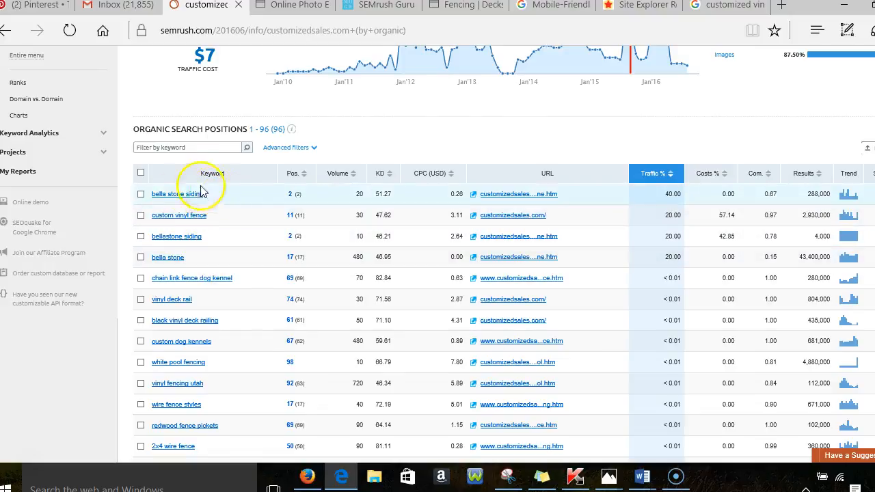
mouse_move(554, 235)
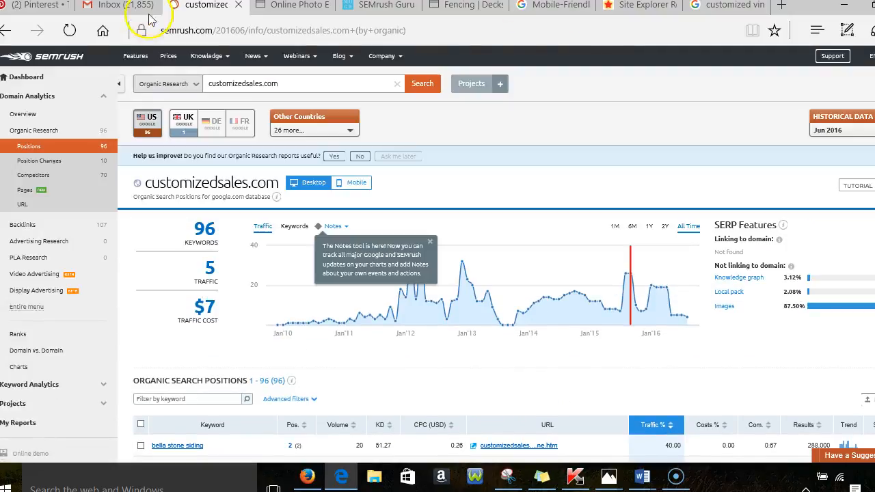
mouse_move(636, 5)
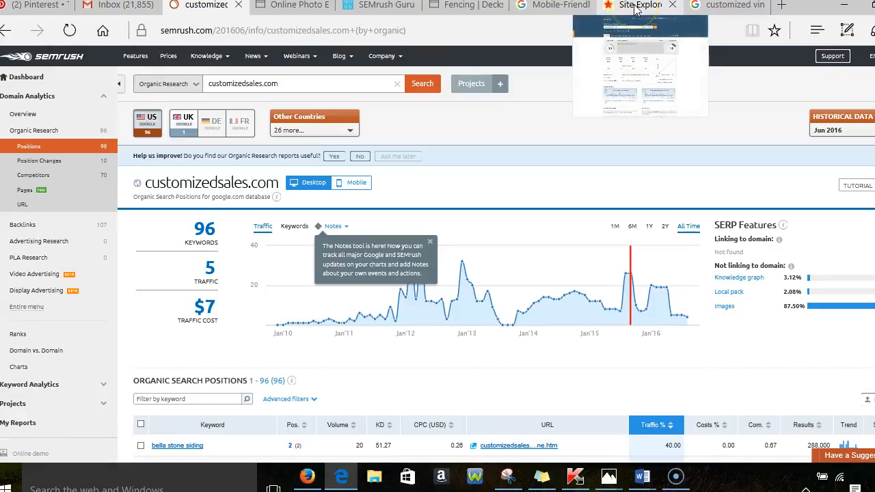
- Review Majestic's Site Explorer summary for customizedsales.com and open its Anchor Text report
click(636, 6)
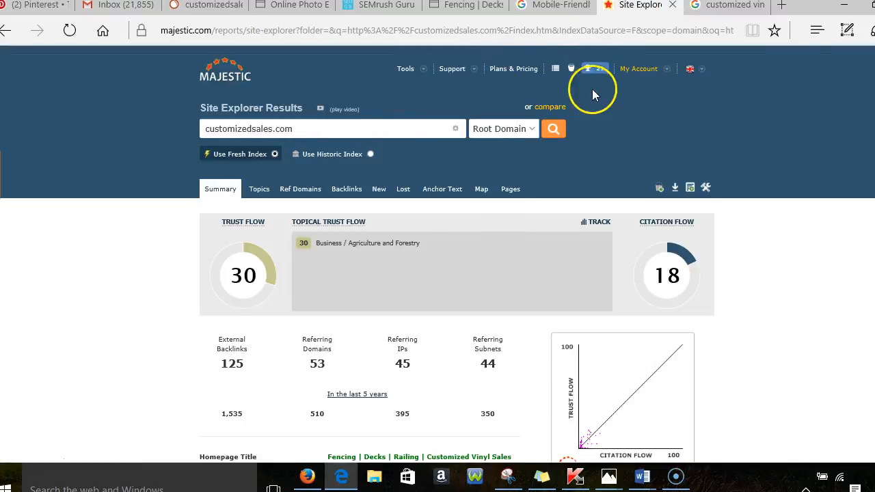
mouse_move(397, 129)
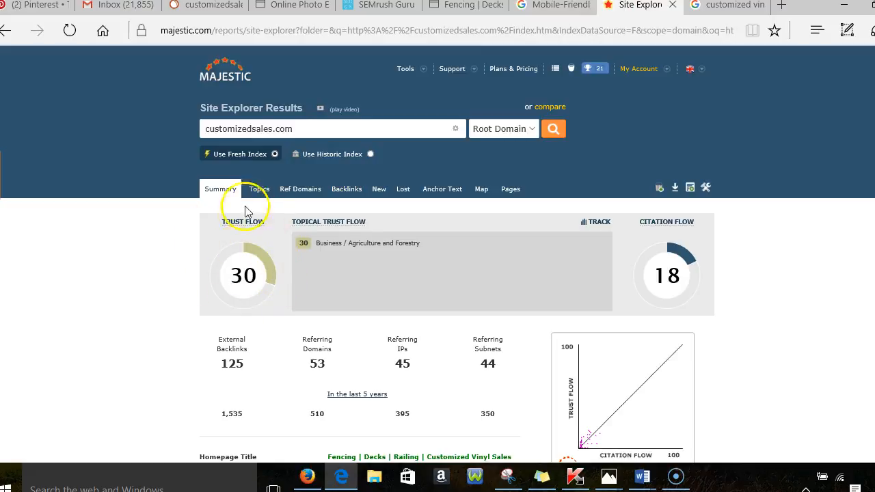
scroll(down, 3)
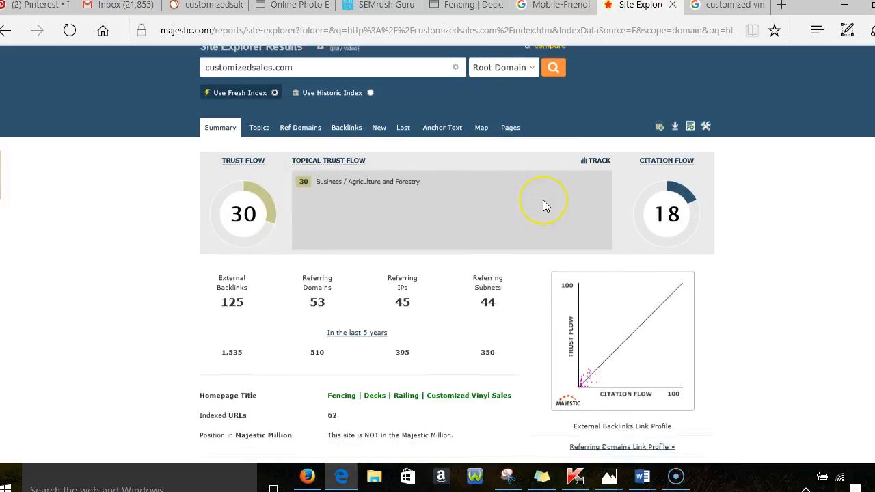
scroll(down, 3)
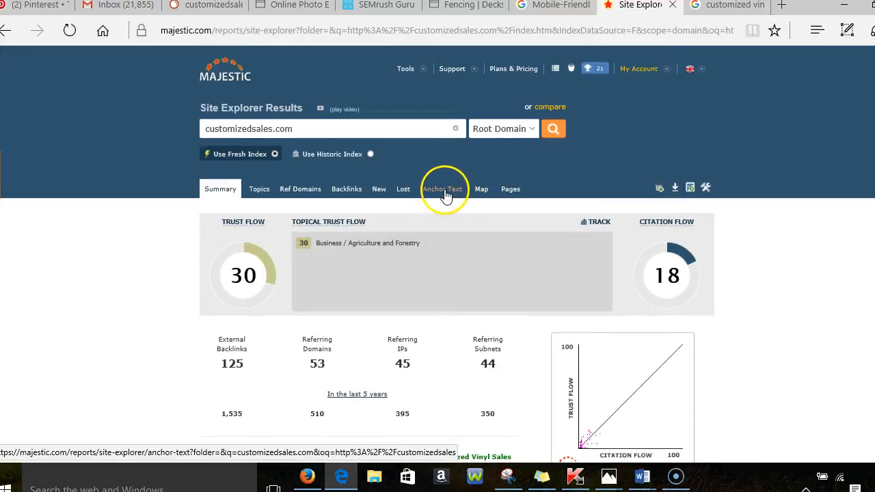
mouse_move(449, 193)
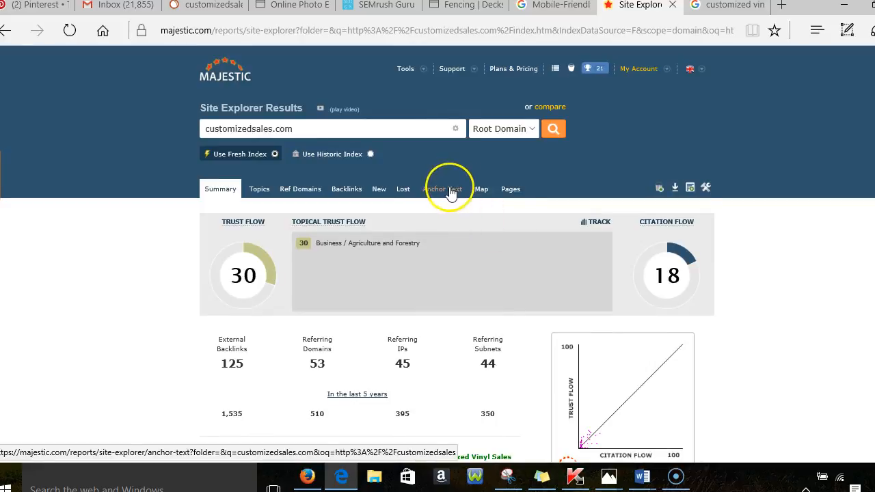
scroll(down, 3)
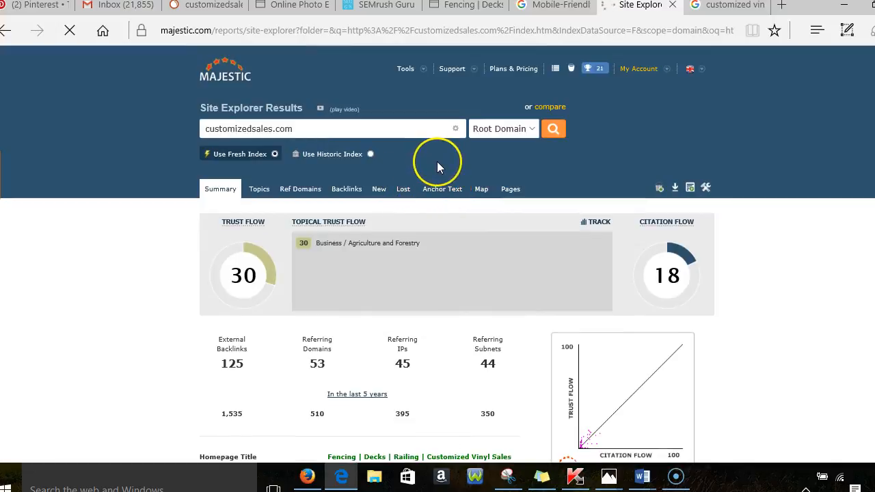
click(442, 189)
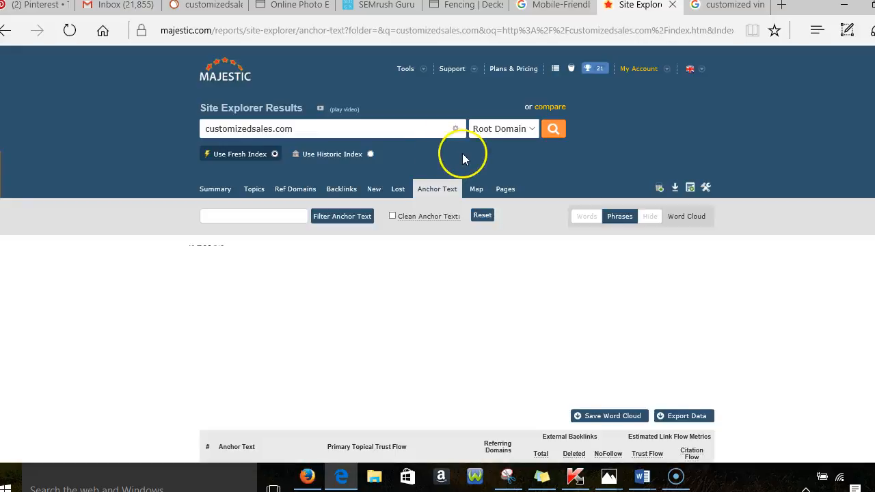
- View the anchor text word cloud and phrase table, then return to the SEMrush report
click(552, 129)
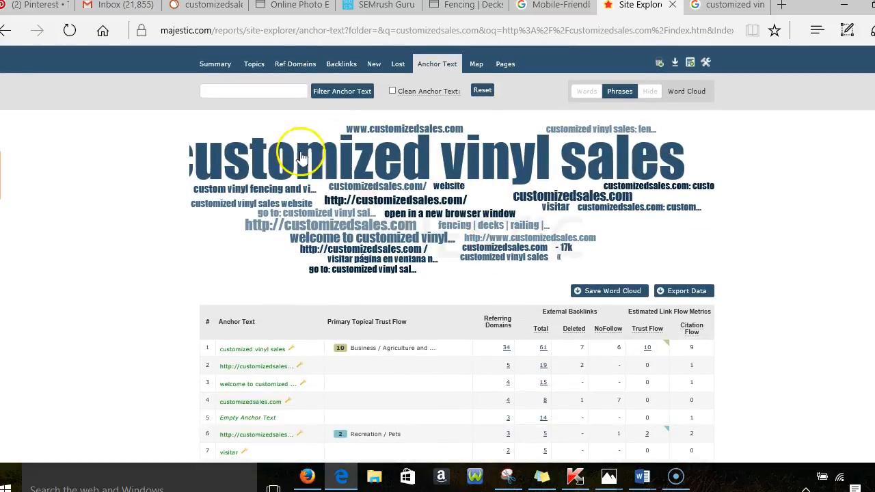
mouse_move(507, 167)
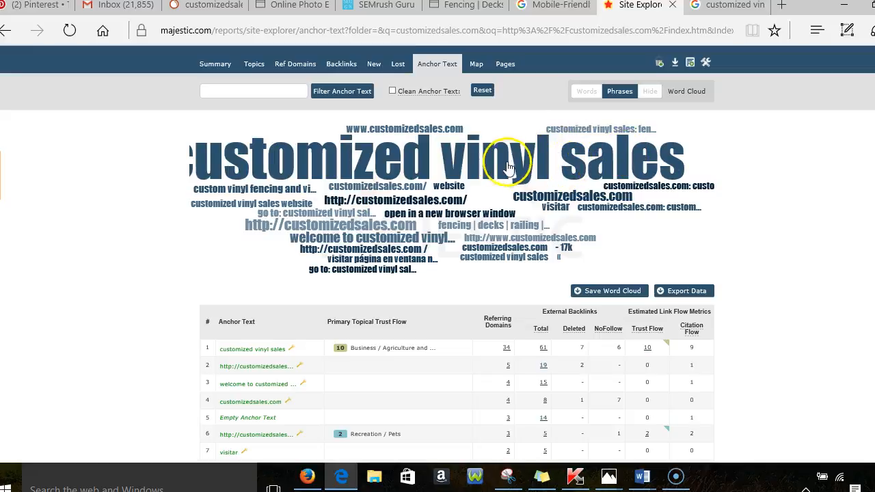
mouse_move(304, 222)
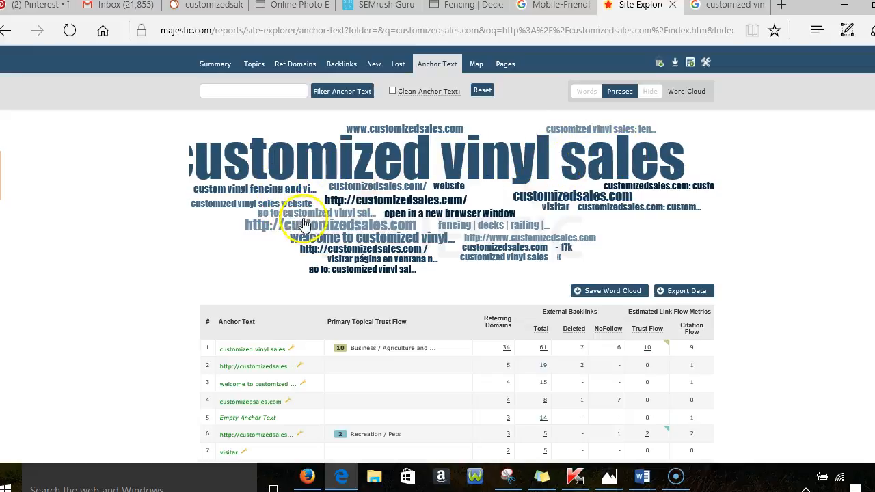
mouse_move(499, 244)
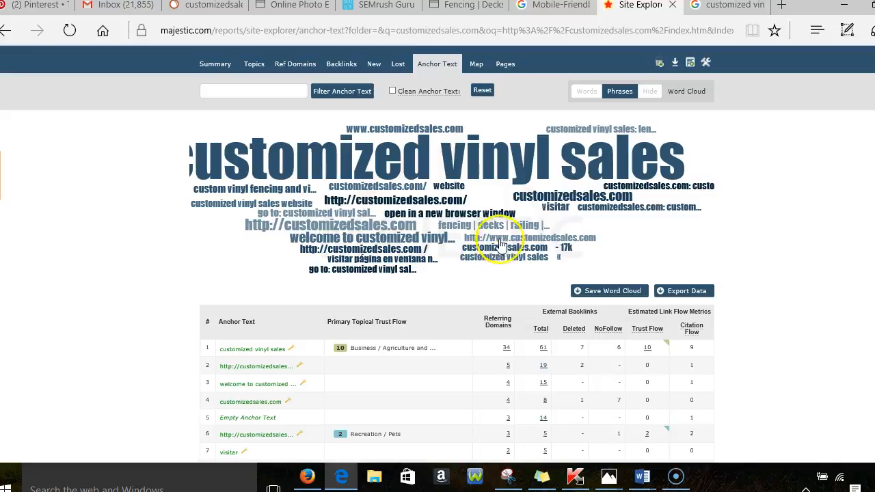
mouse_move(426, 227)
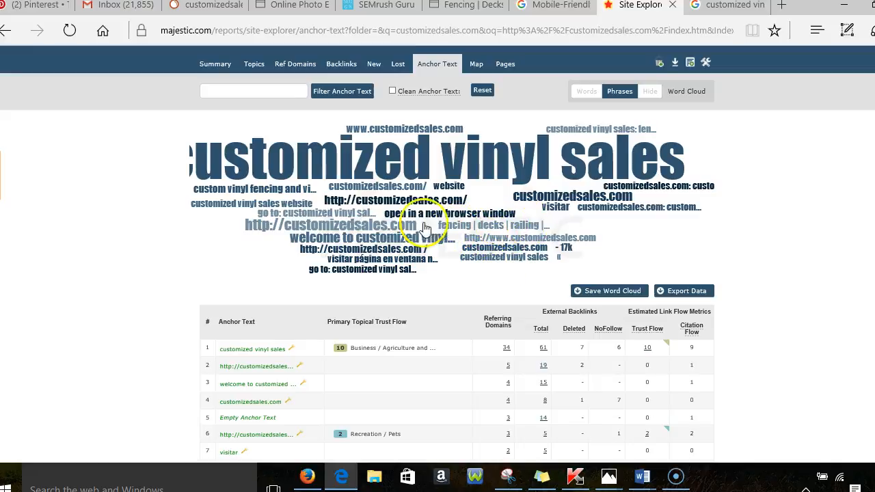
mouse_move(424, 167)
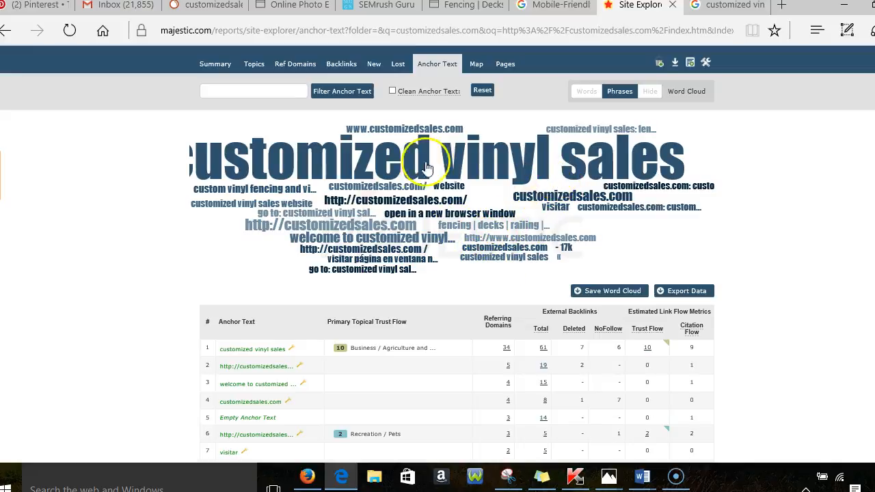
mouse_move(317, 216)
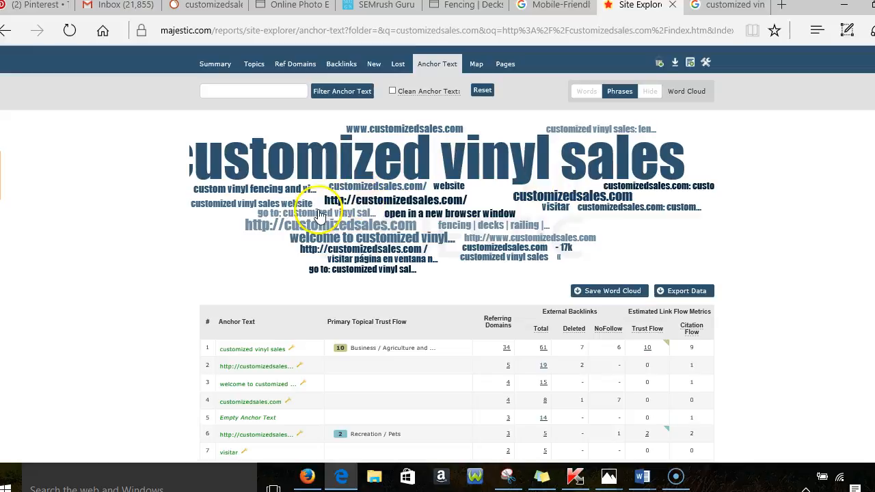
mouse_move(361, 197)
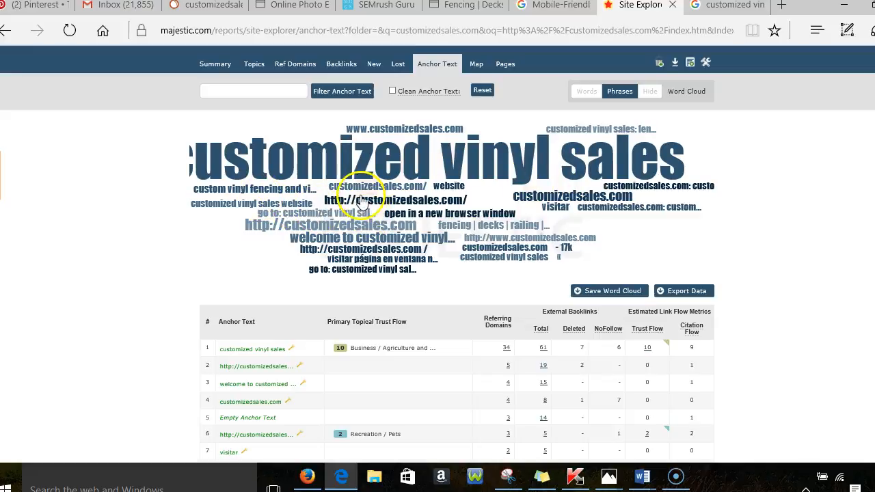
click(205, 5)
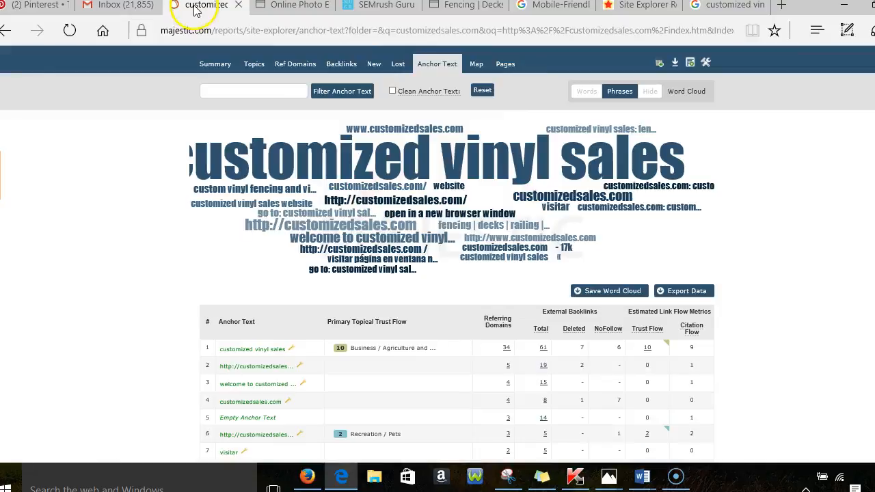
- Search SEMrush for 'deck builder', then switch back to the Google results
click(205, 5)
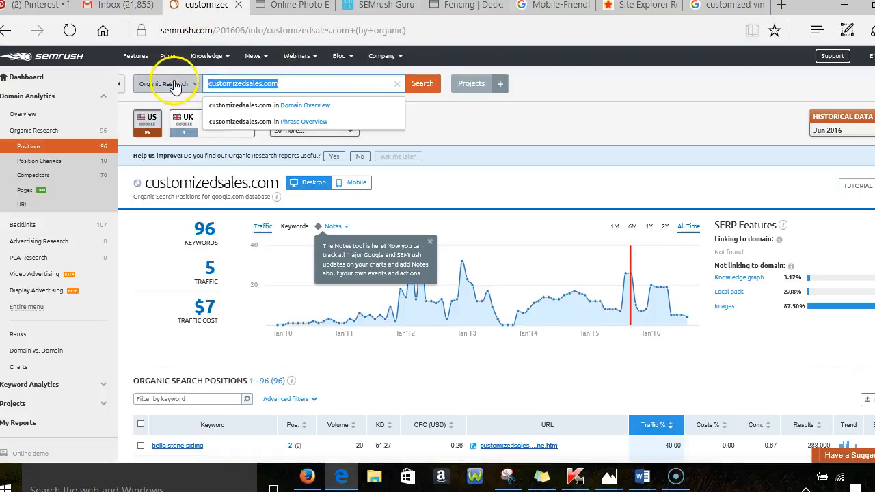
text(deck builder)
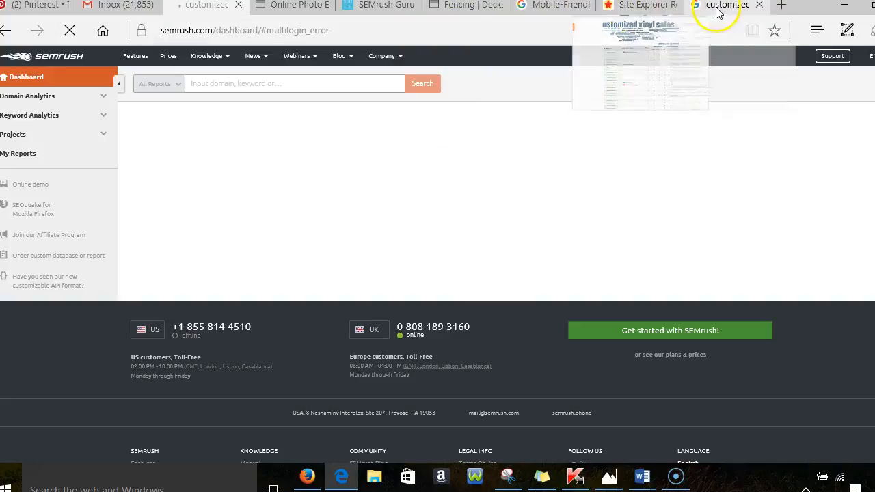
click(716, 6)
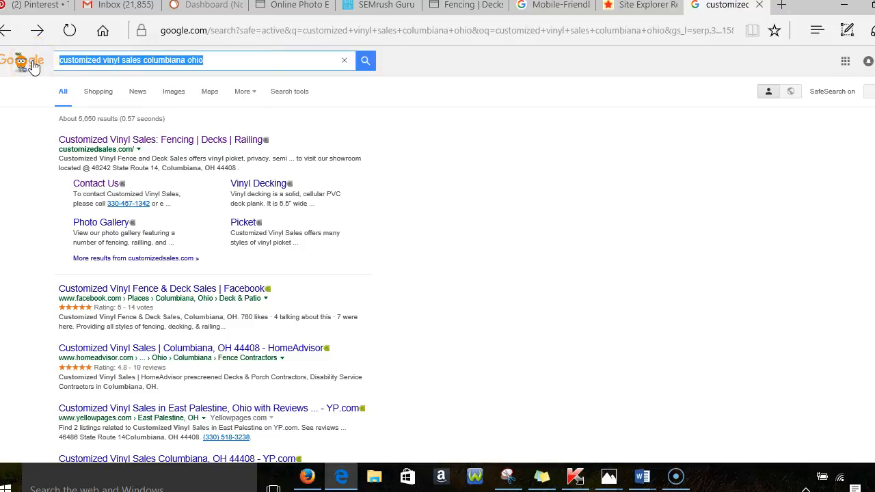
mouse_move(254, 69)
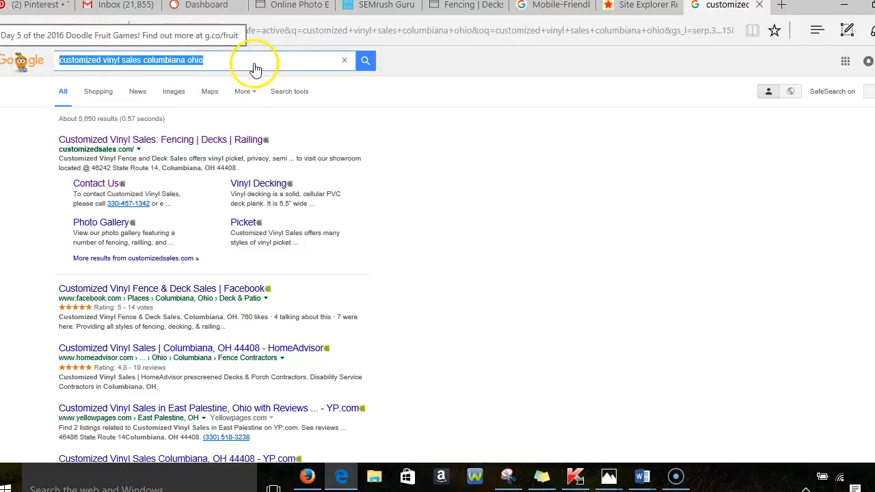
- Search Google for site:customizedsales.com to list its roughly 28 indexed pages
text(site:http://)
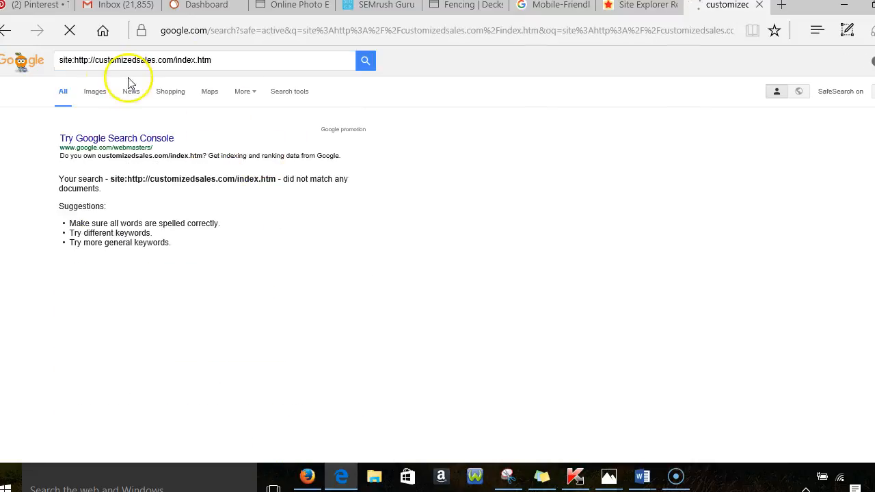
click(231, 60)
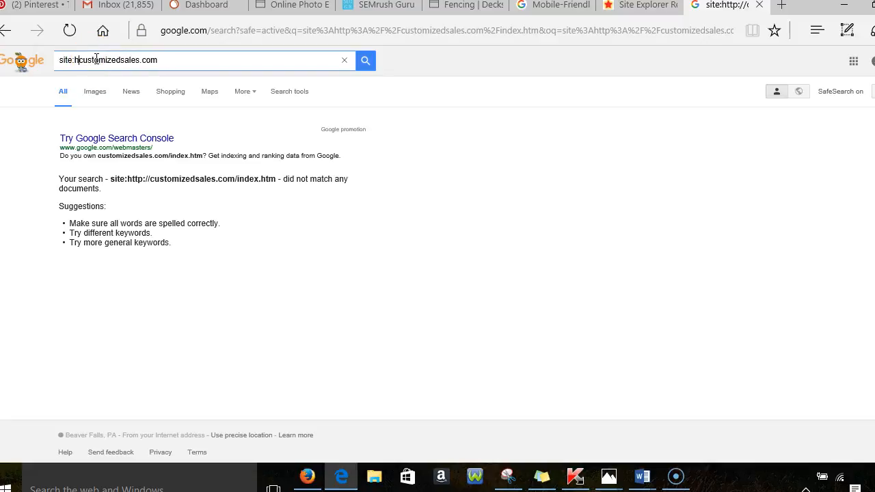
key(Backspace)
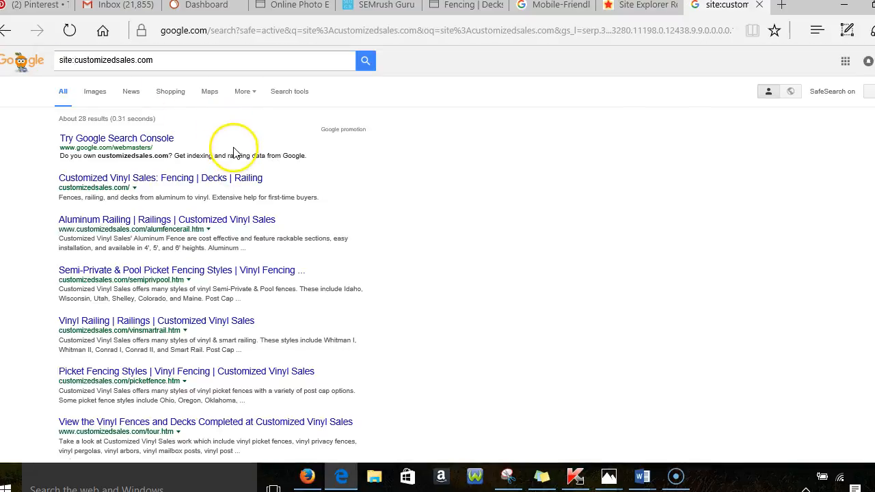
- Scroll through the site:customizedsales.com results and move to results page 3
scroll(down, 3)
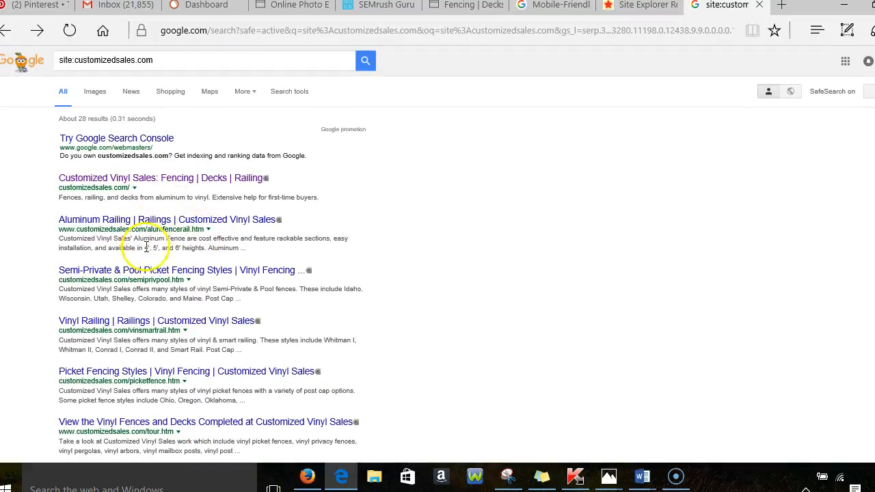
scroll(down, 3)
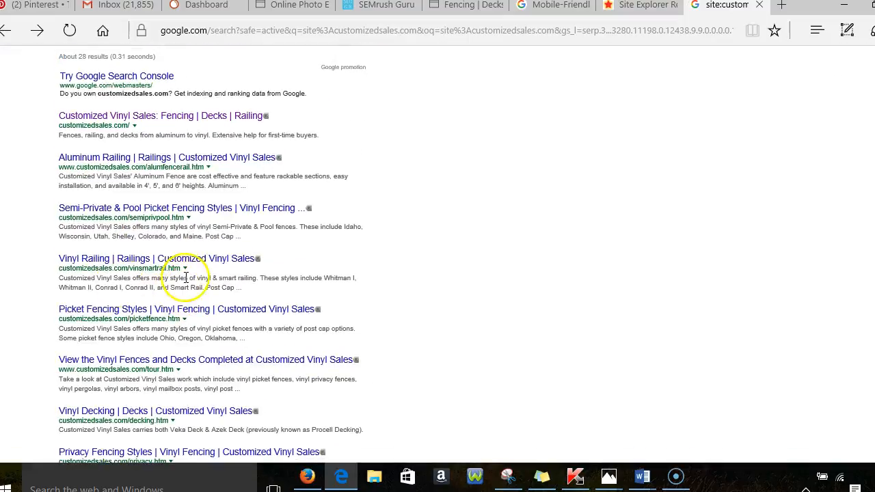
scroll(down, 3)
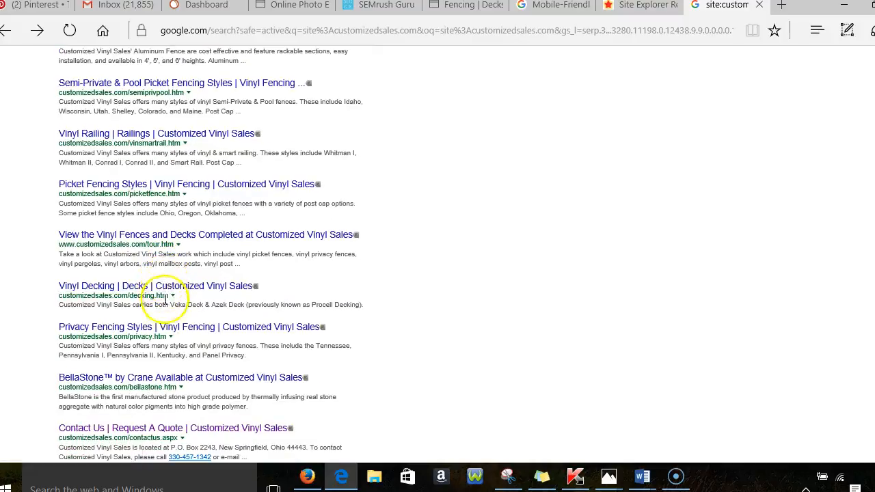
scroll(down, 3)
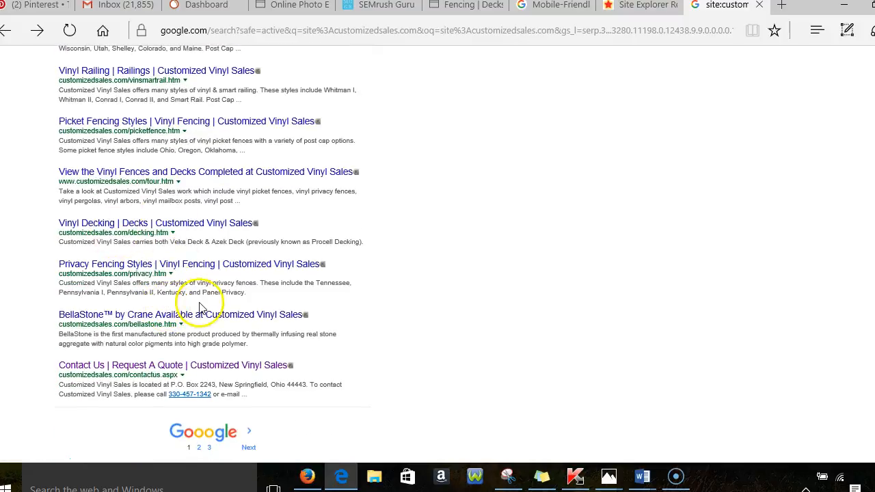
mouse_move(171, 315)
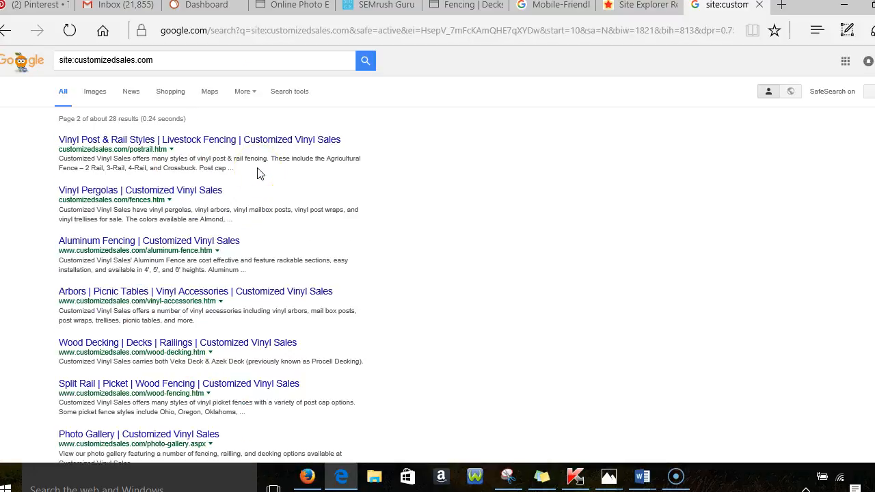
scroll(down, 3)
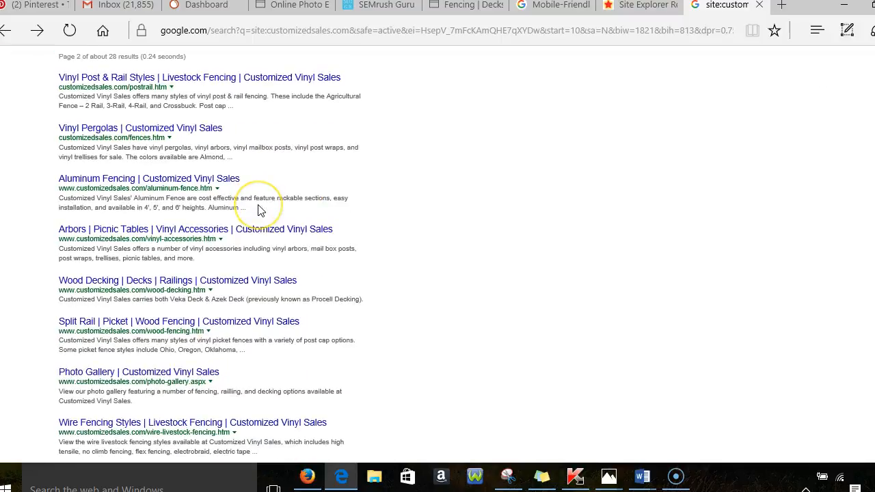
scroll(down, 3)
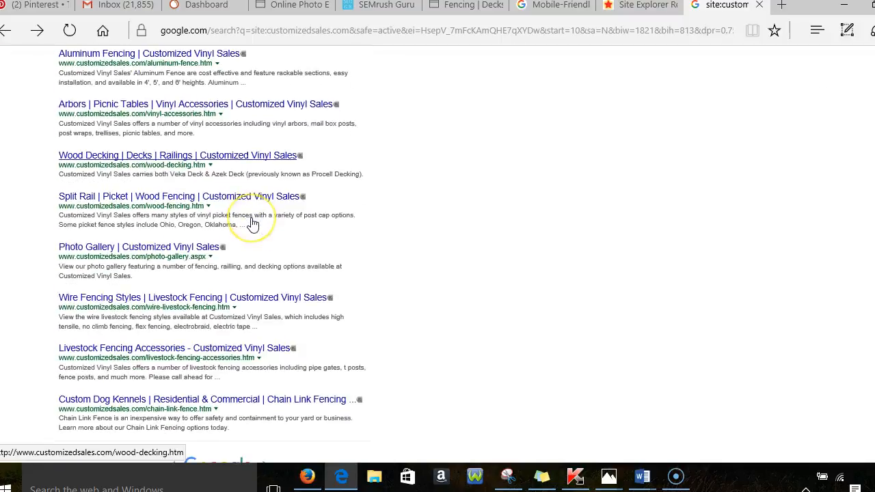
scroll(down, 3)
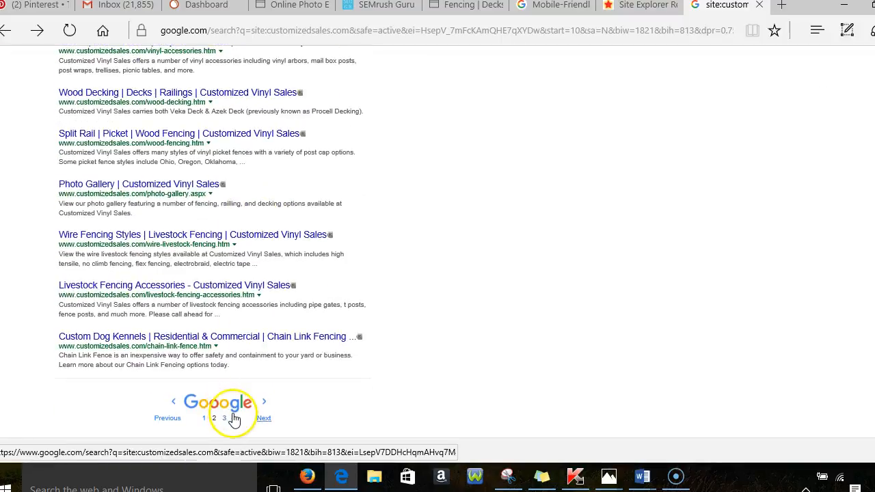
click(224, 418)
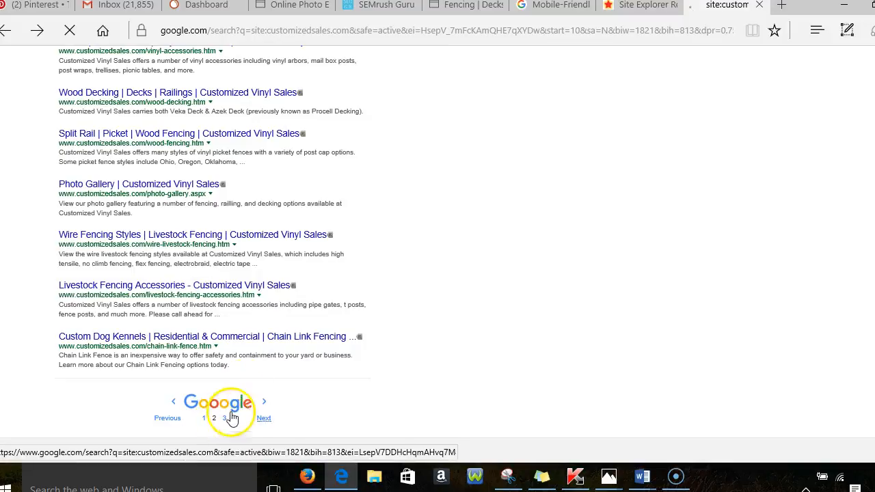
click(224, 418)
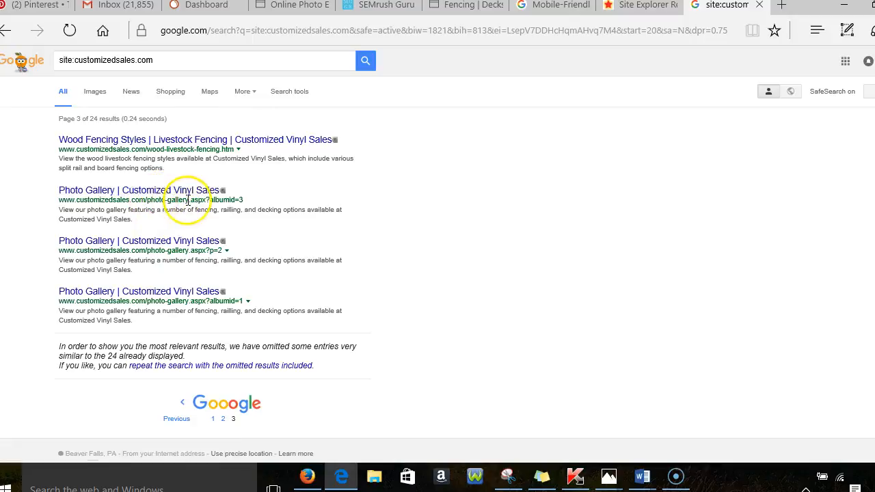
mouse_move(211, 289)
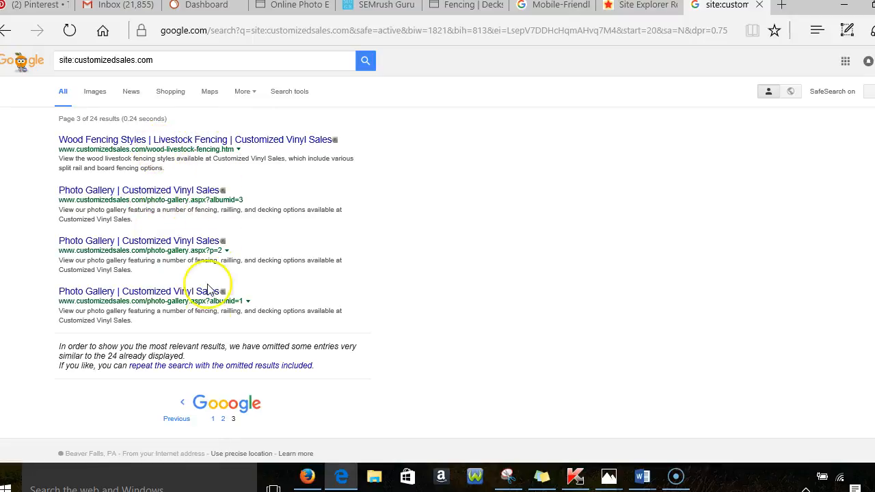
- Return to results page 1 and scroll through its indexed listings
click(223, 419)
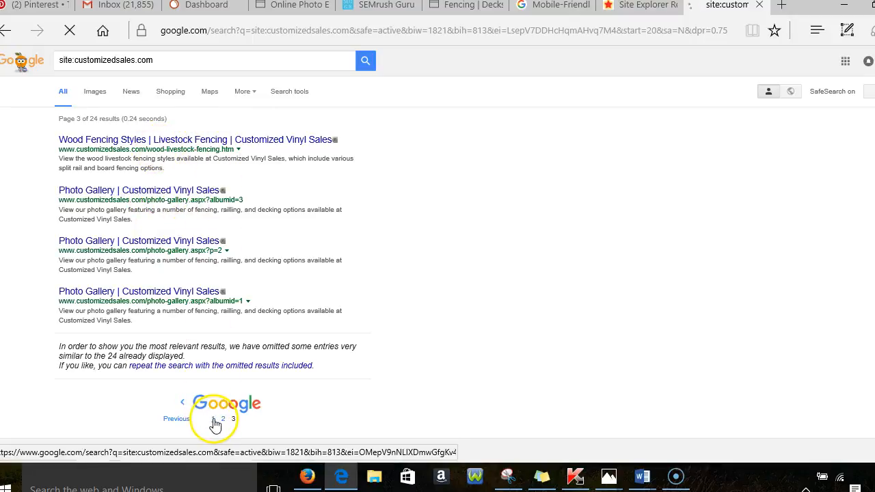
click(211, 419)
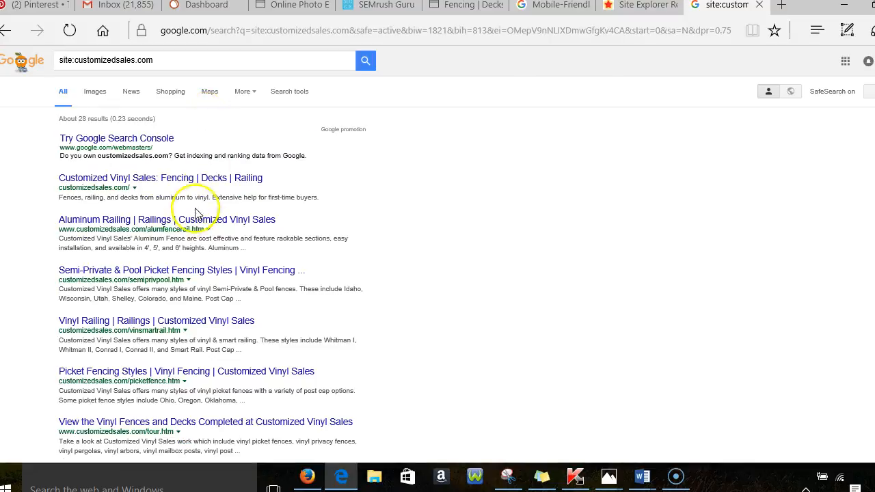
mouse_move(167, 279)
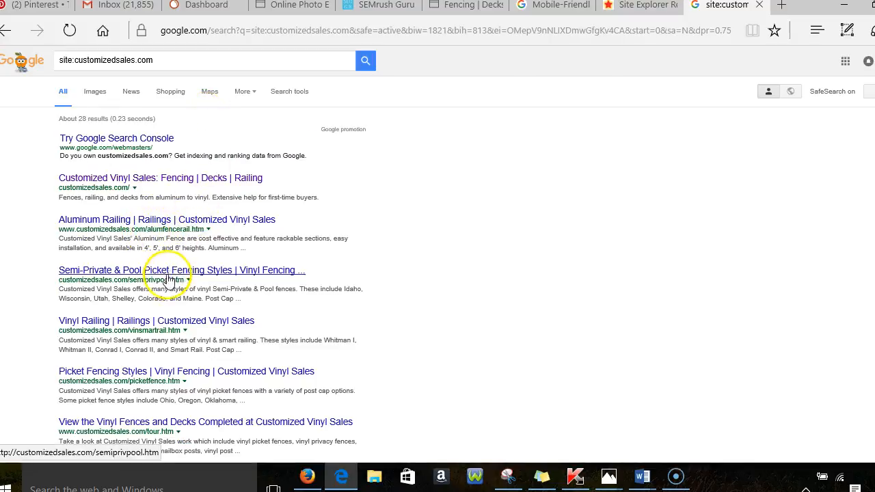
scroll(down, 3)
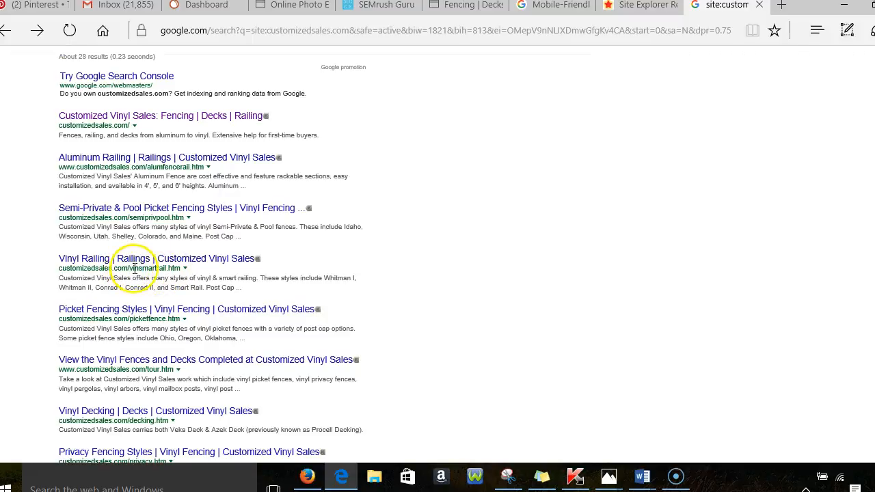
scroll(down, 3)
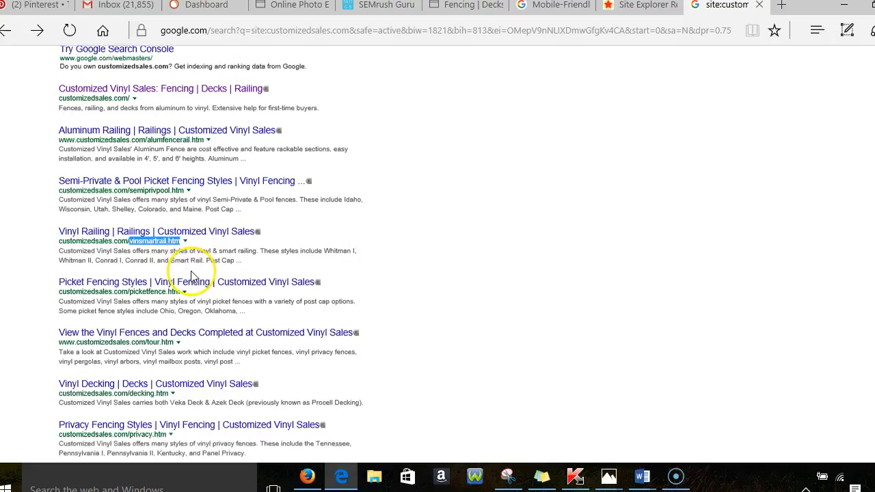
scroll(down, 3)
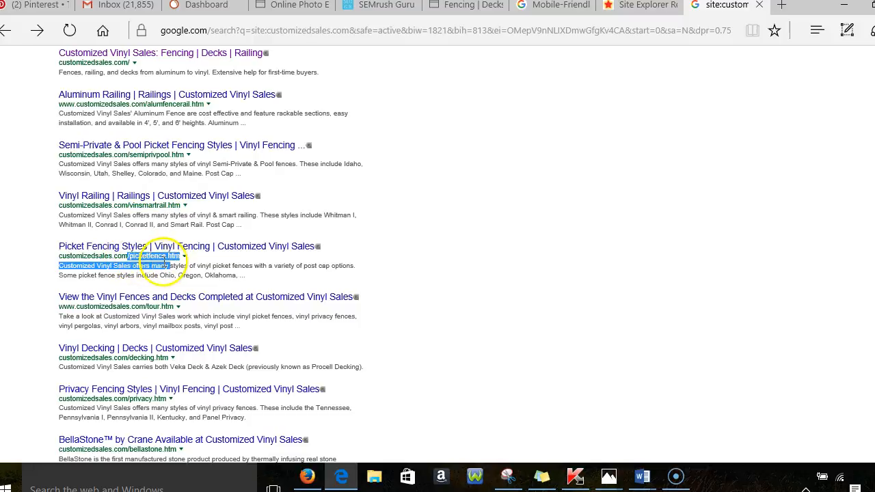
scroll(down, 3)
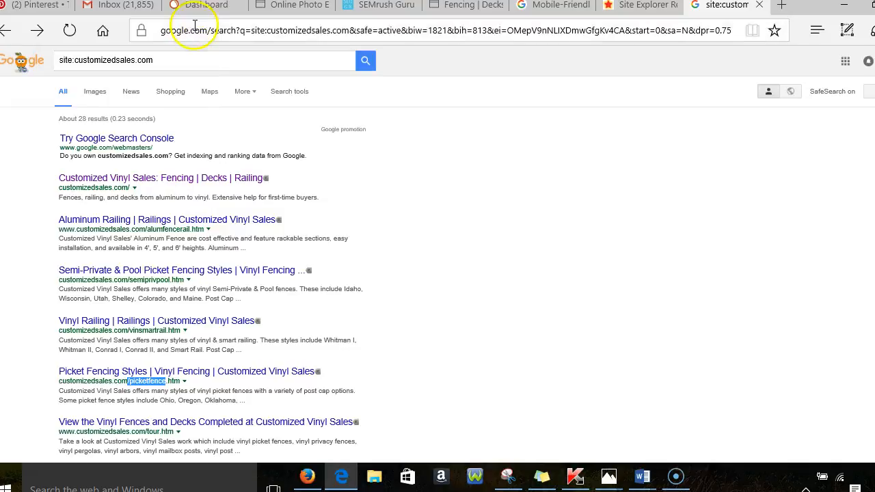
- From the SEMrush dashboard with Keyword Analytics expanded, enter 'deck builder' in the search box
click(205, 5)
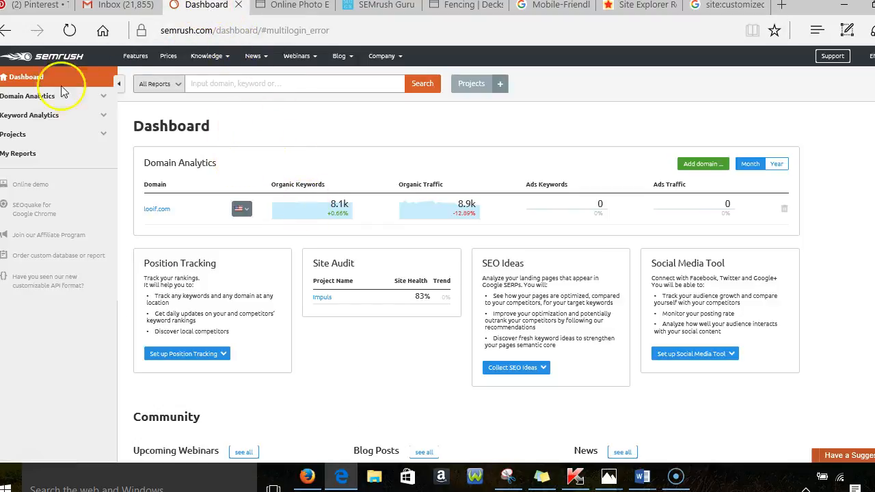
click(294, 84)
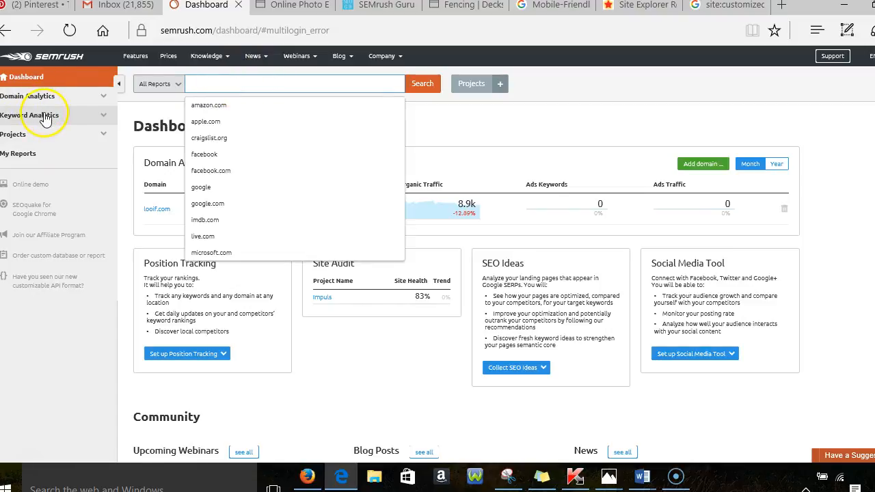
click(38, 115)
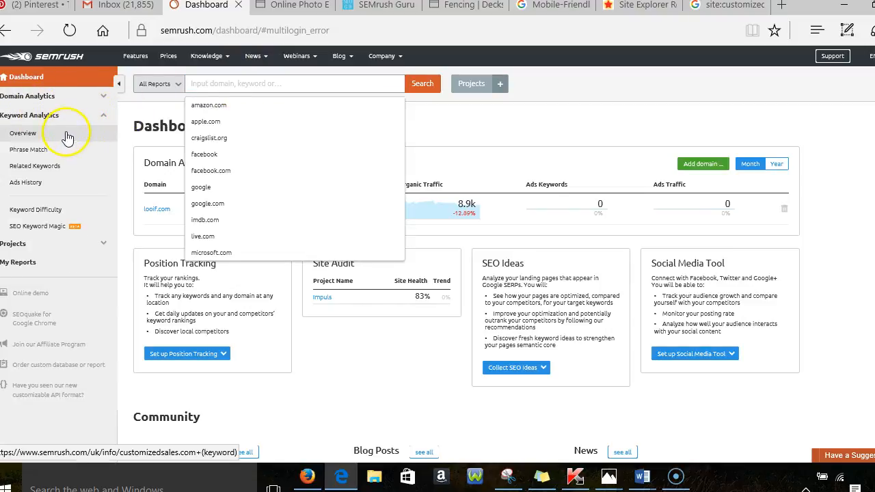
click(294, 83)
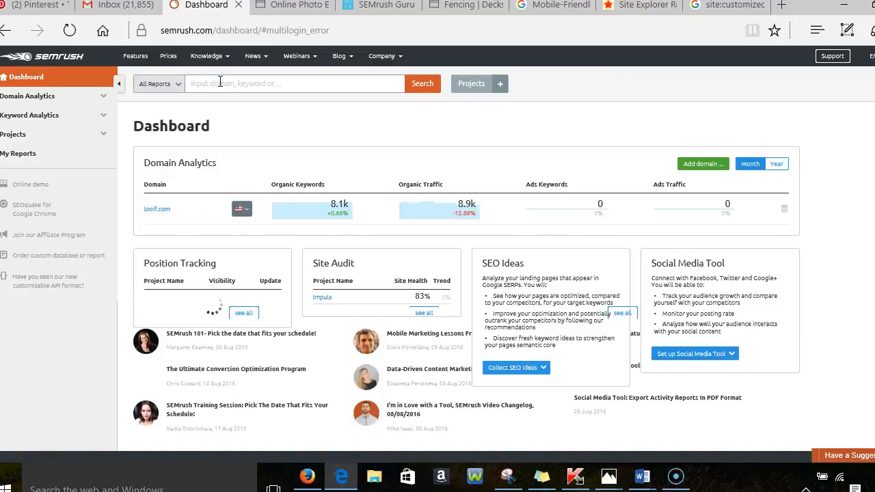
text(daily mail)
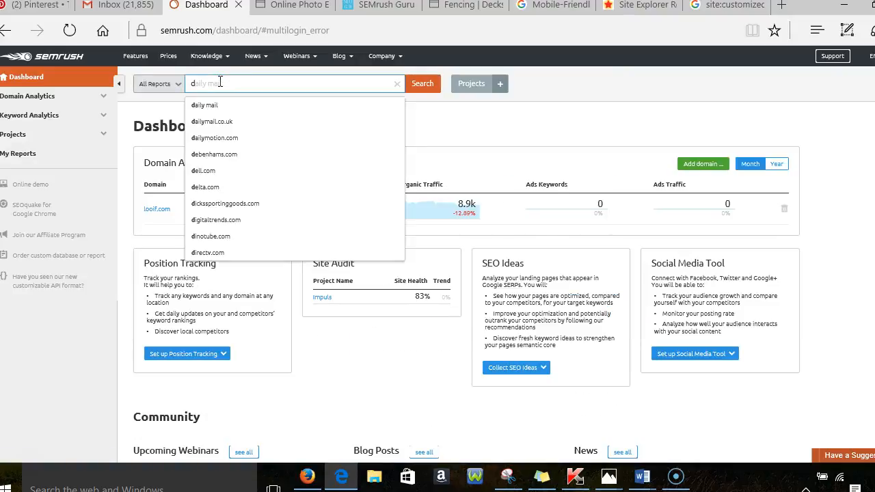
text(deck builder)
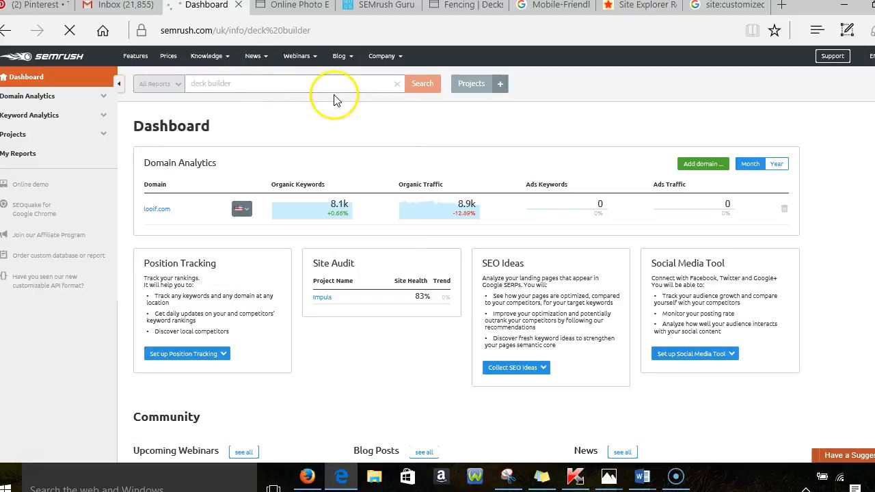
- Load the deck builder Keyword Overview (volume 260, 7.5M results, 15 phrase-match keywords) and reach Phrase Match Keywords
click(421, 83)
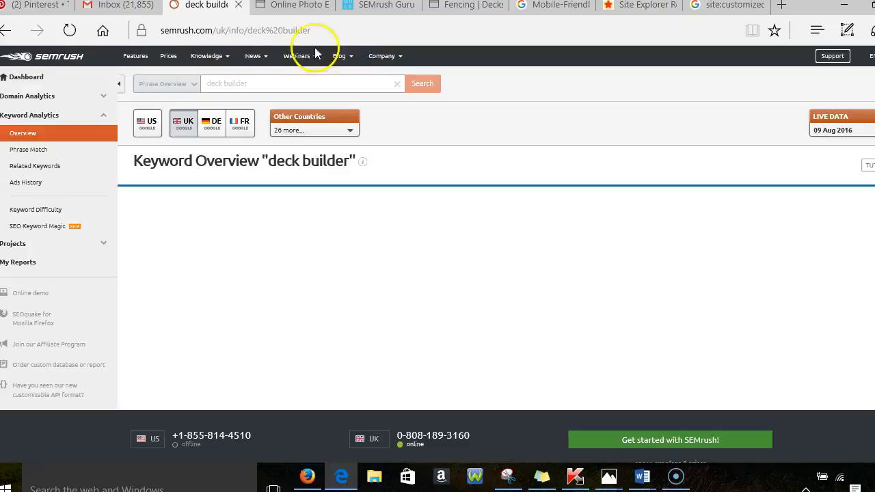
mouse_move(277, 208)
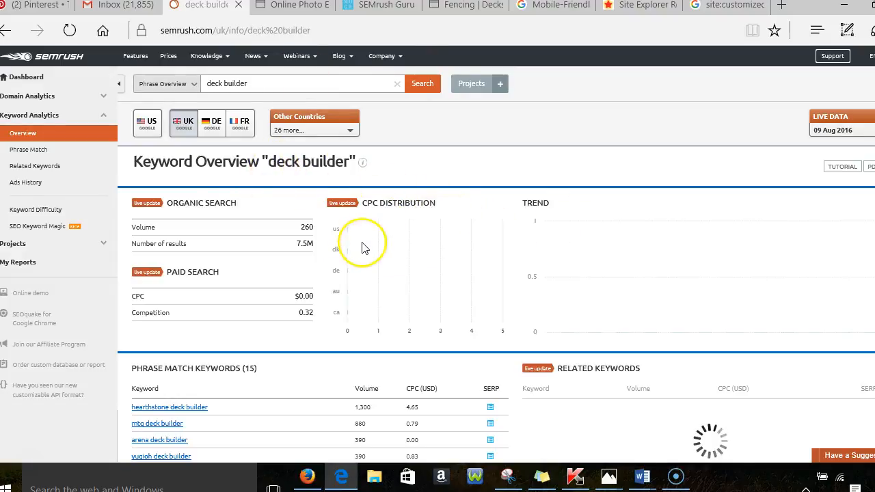
scroll(down, 3)
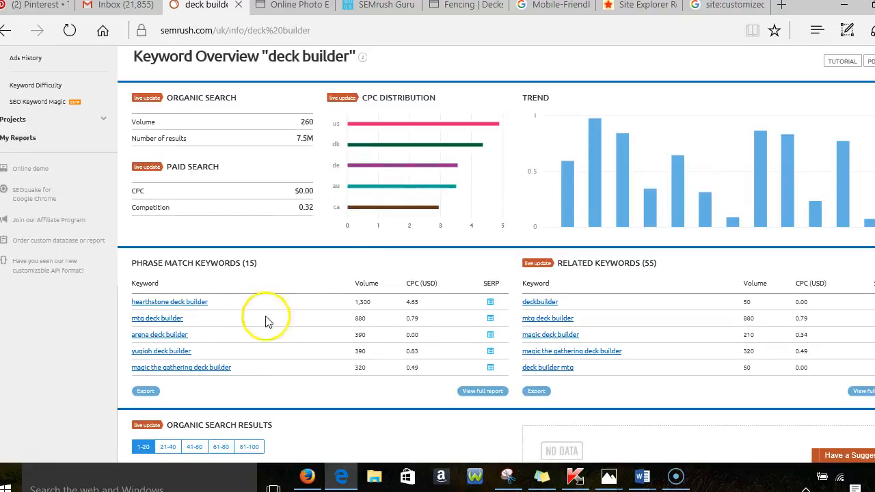
mouse_move(214, 309)
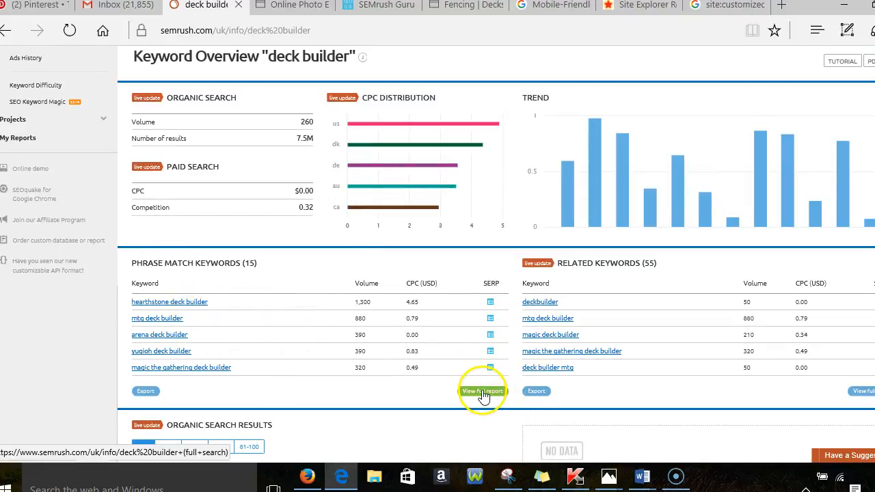
click(481, 392)
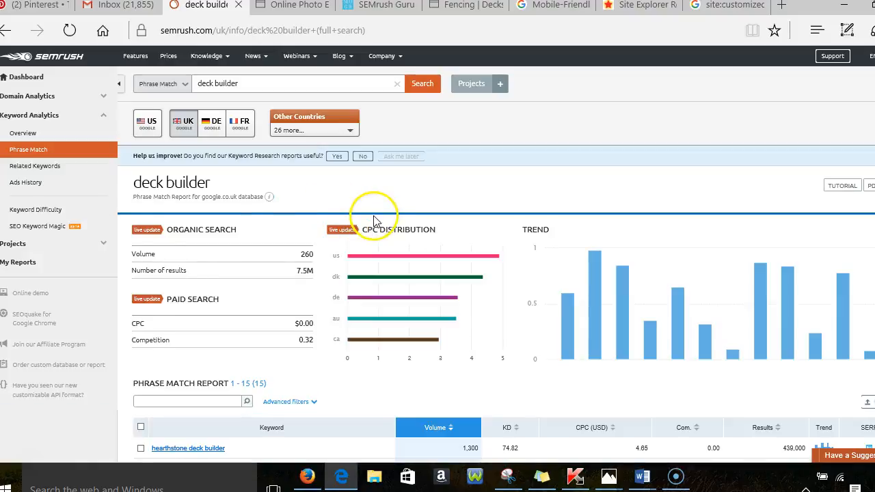
scroll(down, 3)
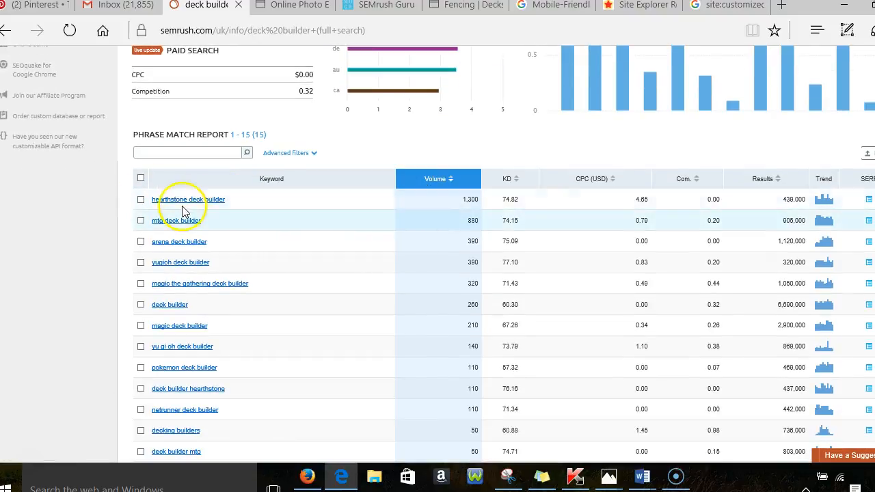
mouse_move(235, 202)
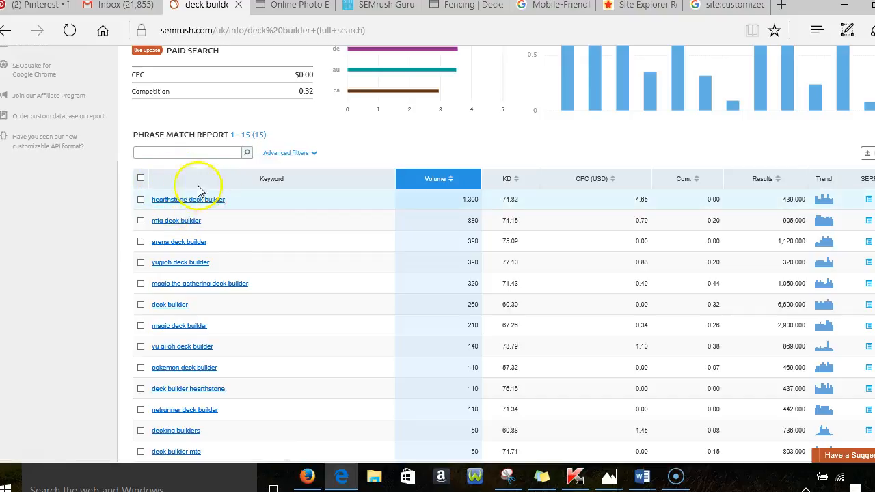
mouse_move(195, 217)
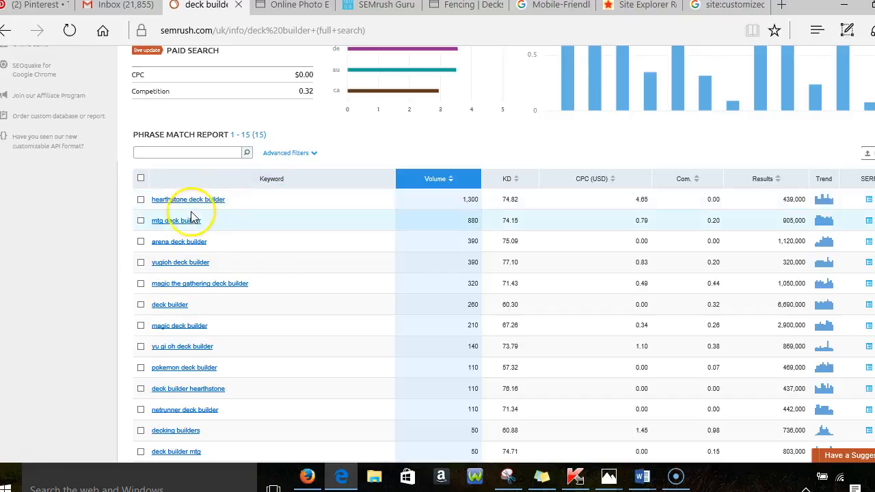
scroll(down, 3)
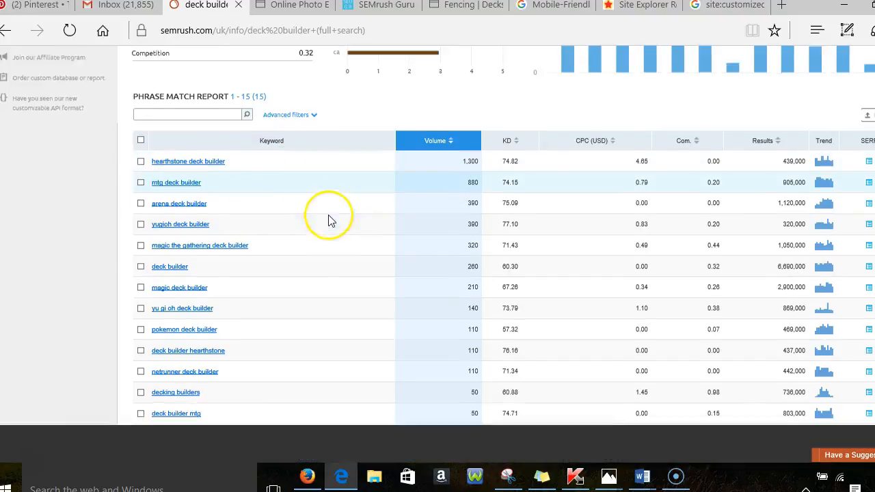
scroll(down, 3)
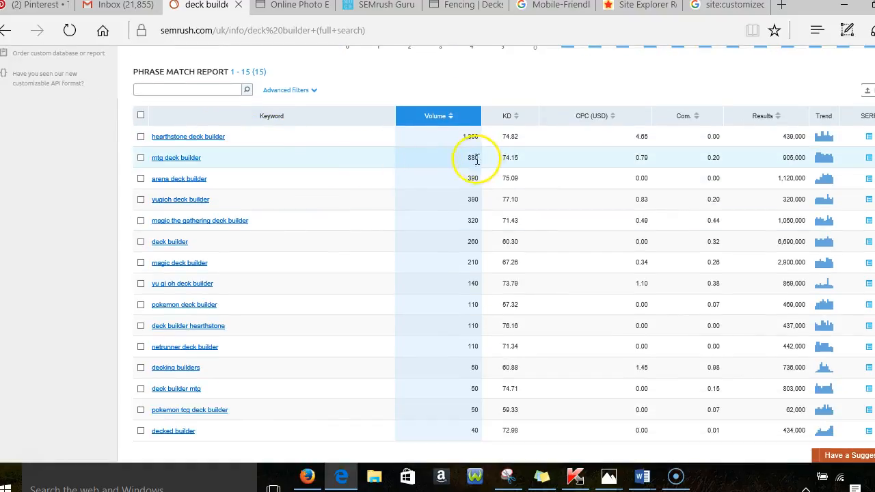
mouse_move(290, 249)
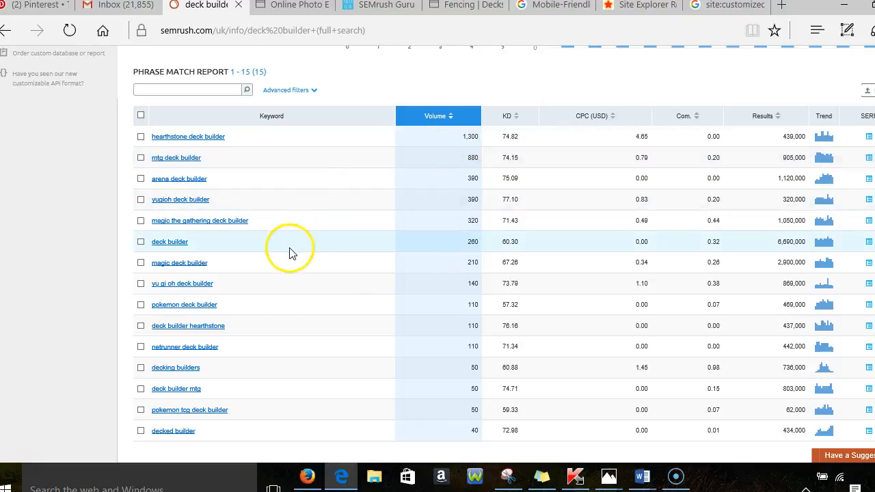
mouse_move(375, 262)
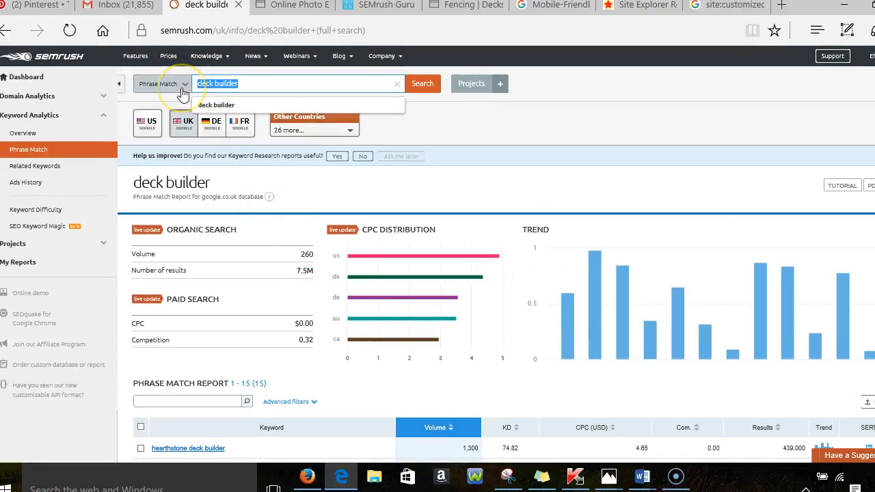
- Run the Phrase Match lookup for 'deck contractors', returning the single keyword decking contractors
text(v)
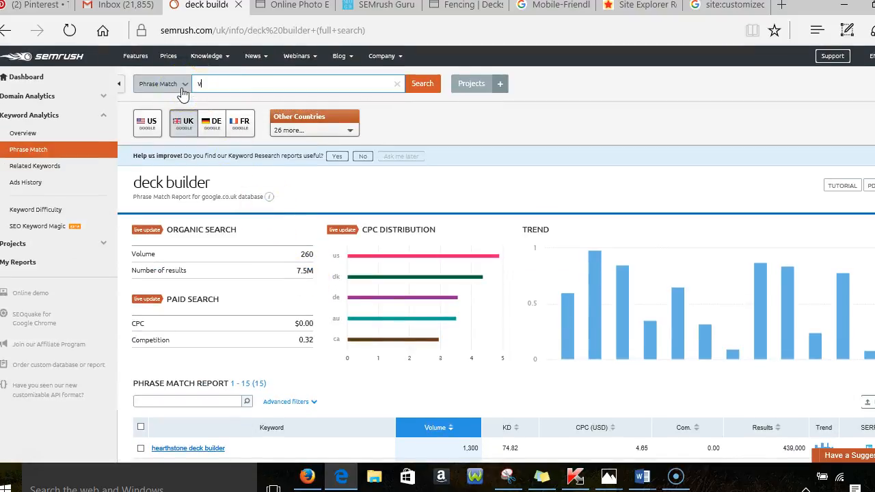
text(in)
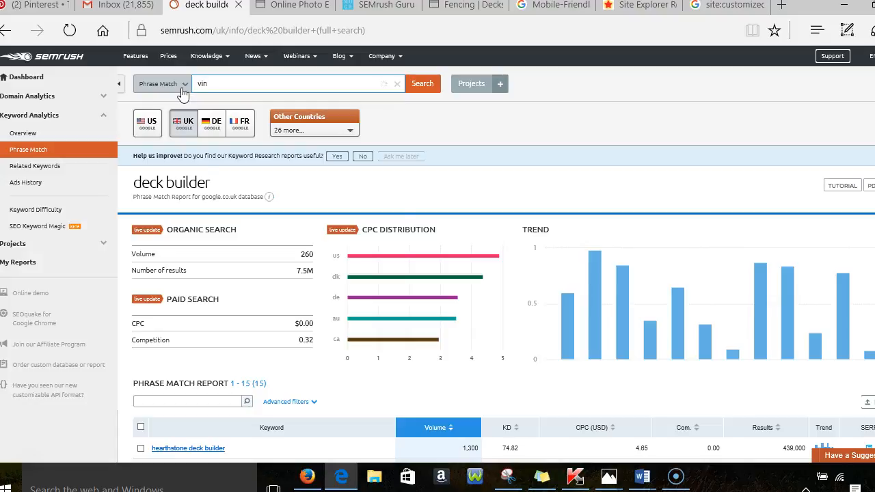
text(deck builder)
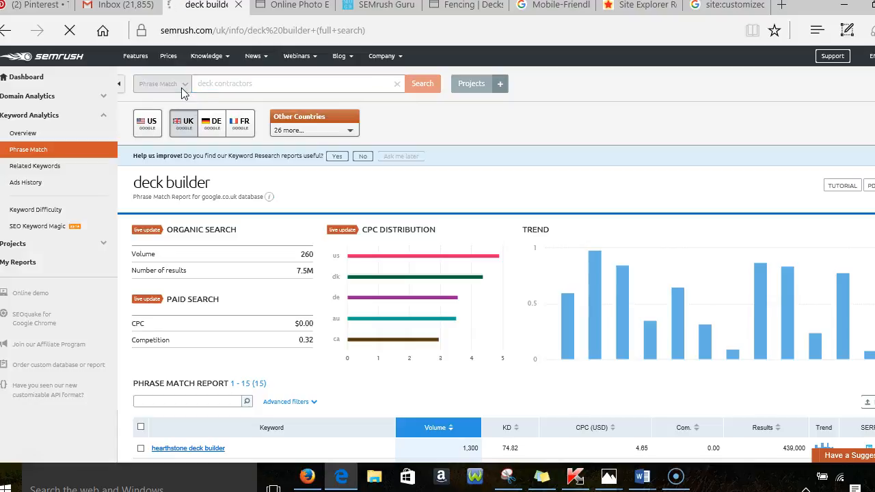
click(421, 83)
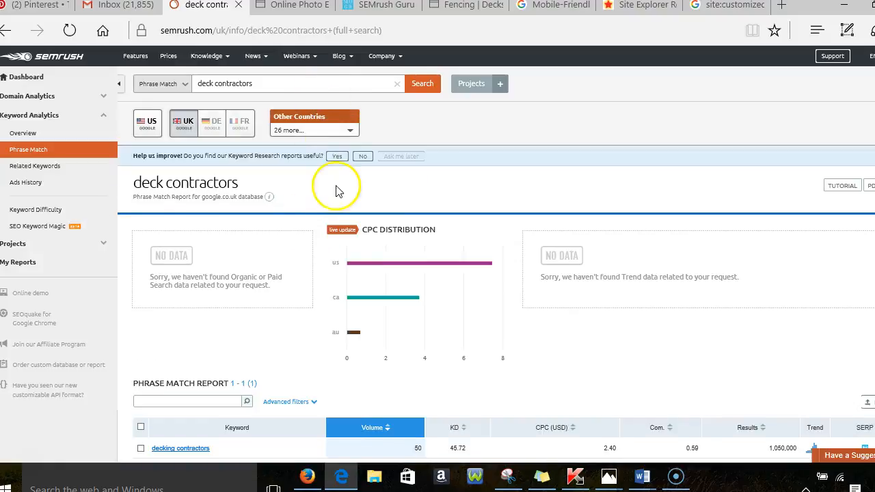
scroll(down, 3)
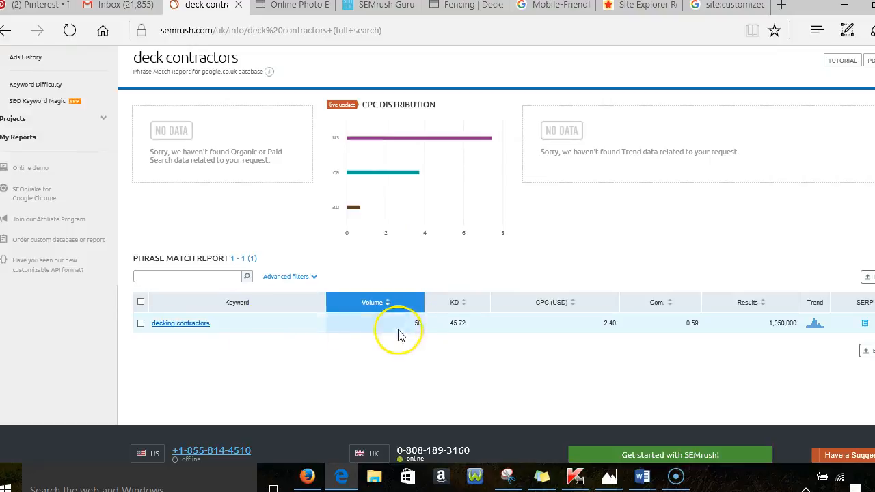
mouse_move(710, 325)
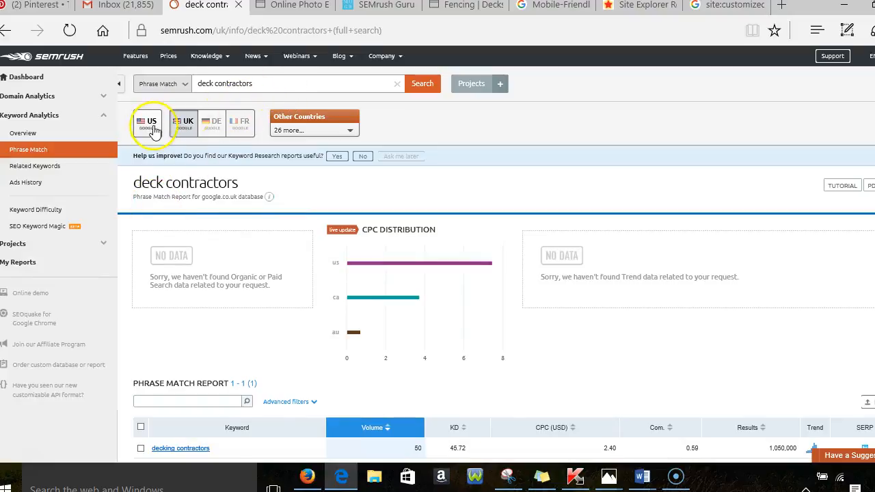
- Switch the deck contractors report to the US database and review its 12 keywords led by deck contractors at 880
click(151, 123)
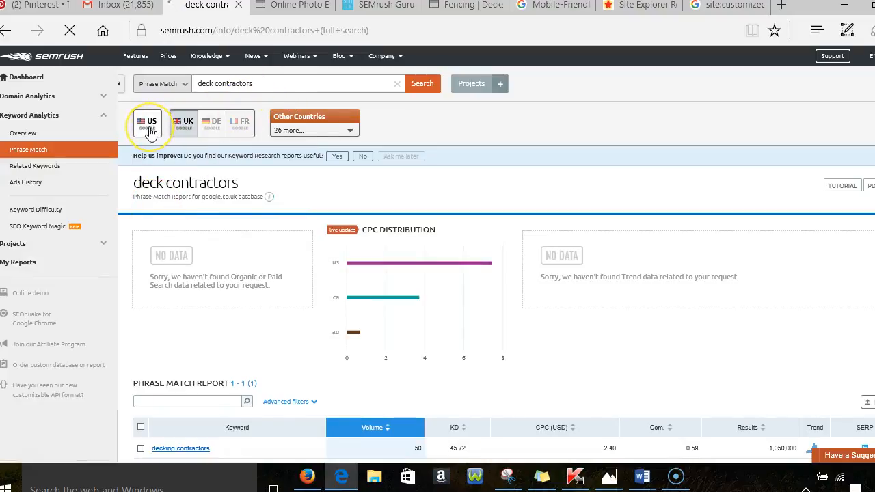
click(147, 123)
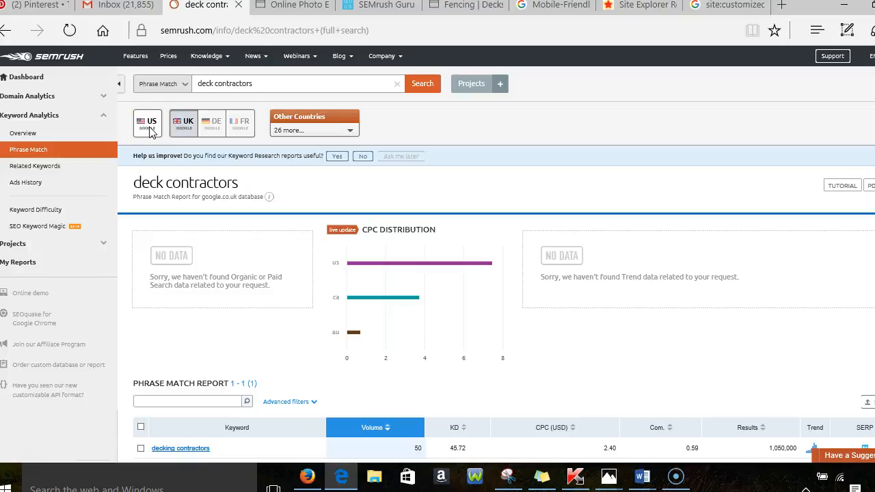
click(148, 123)
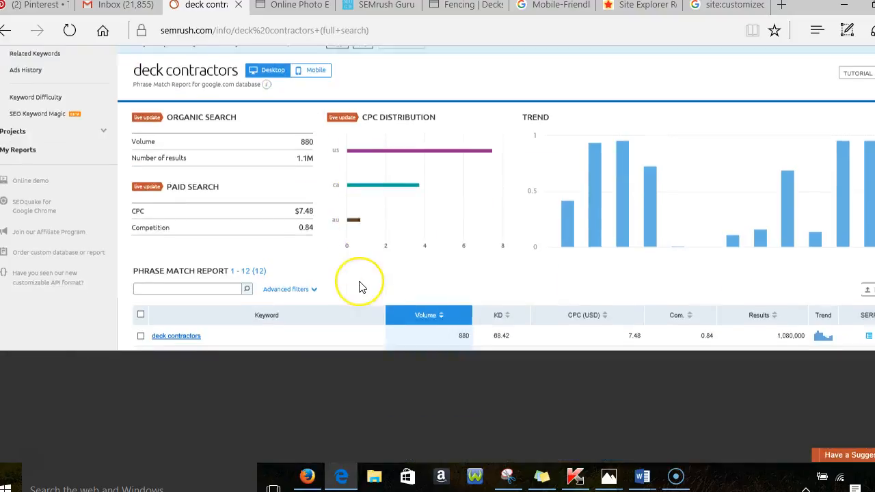
scroll(down, 3)
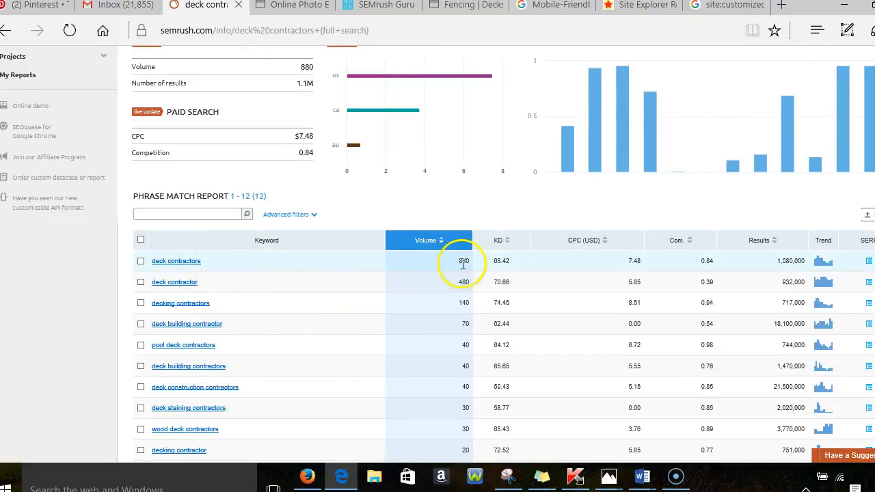
scroll(down, 3)
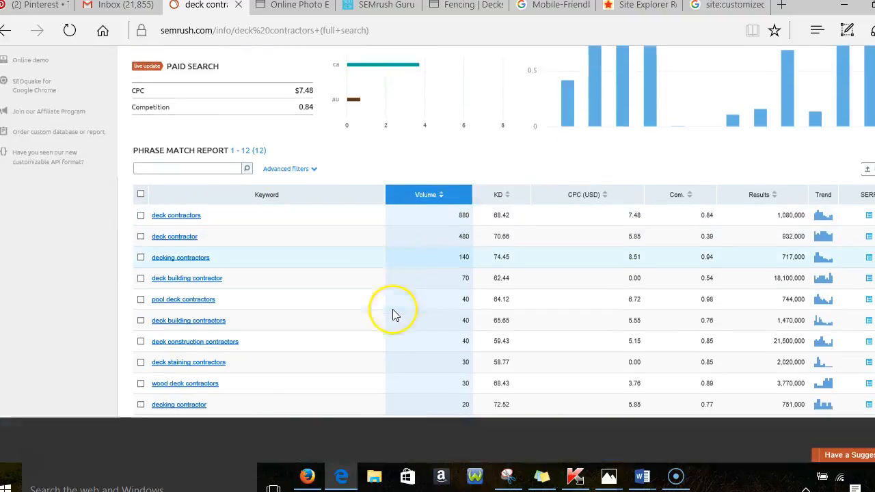
scroll(down, 3)
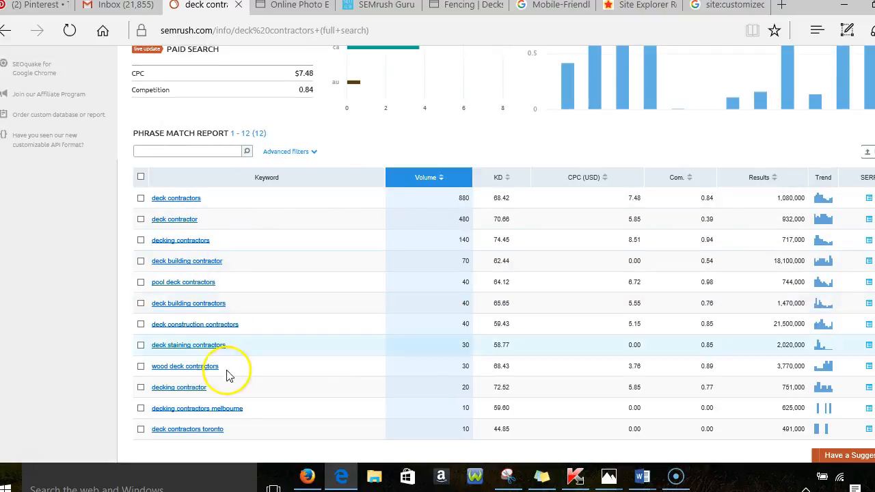
mouse_move(448, 378)
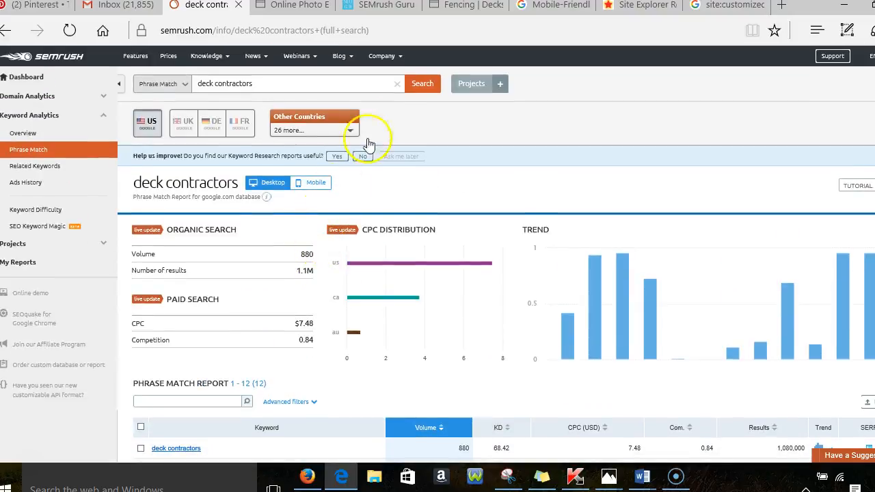
mouse_move(380, 76)
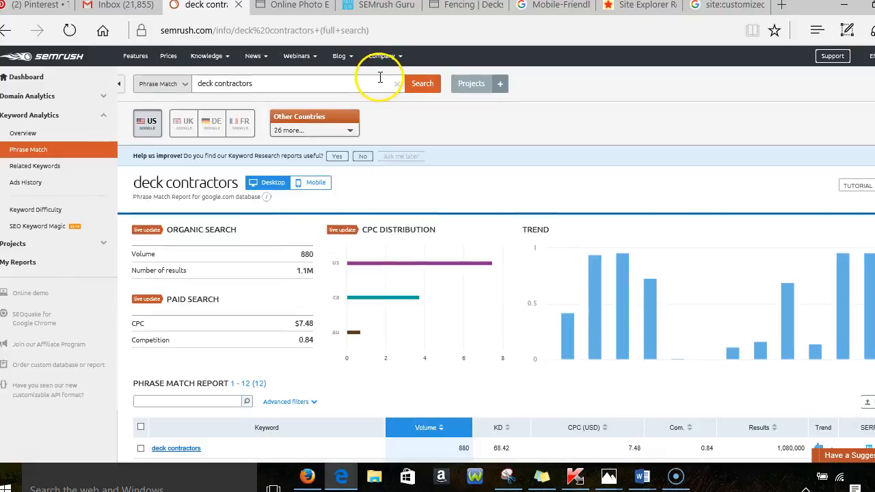
mouse_move(311, 84)
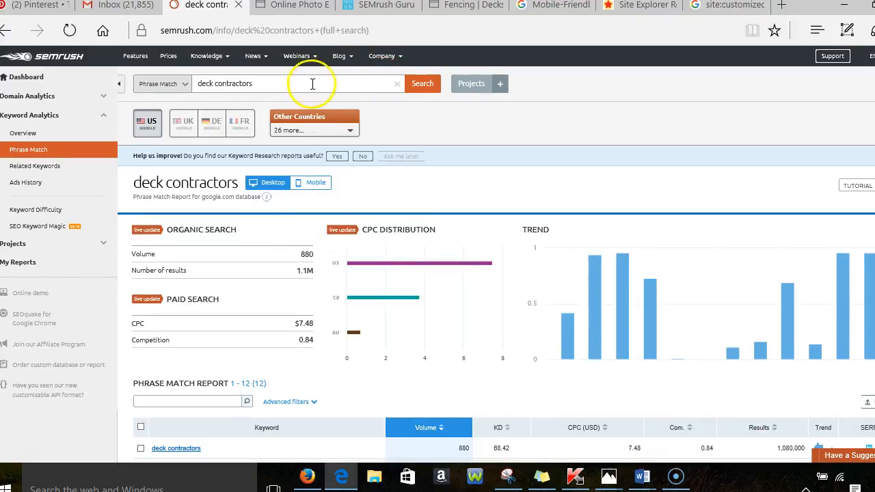
mouse_move(320, 89)
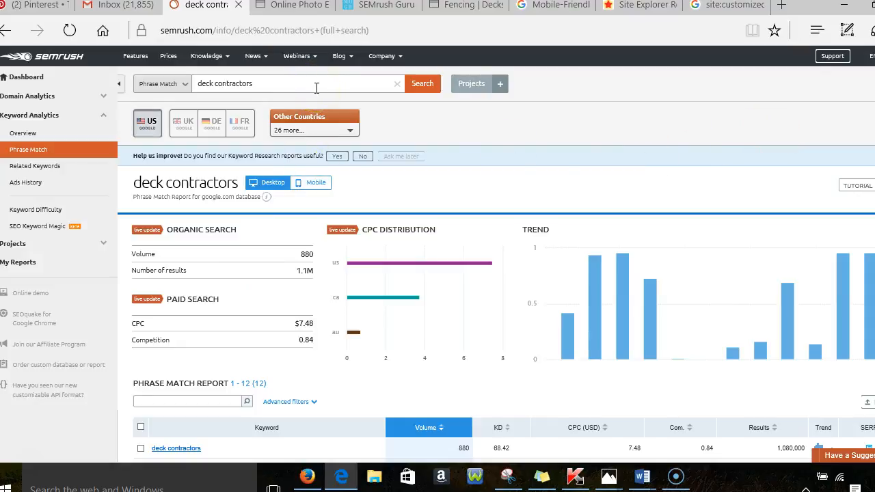
click(725, 5)
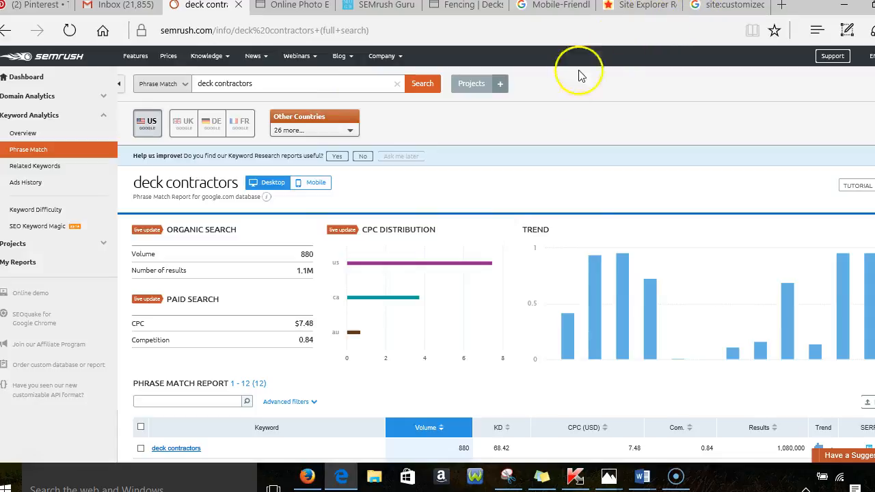
mouse_move(422, 197)
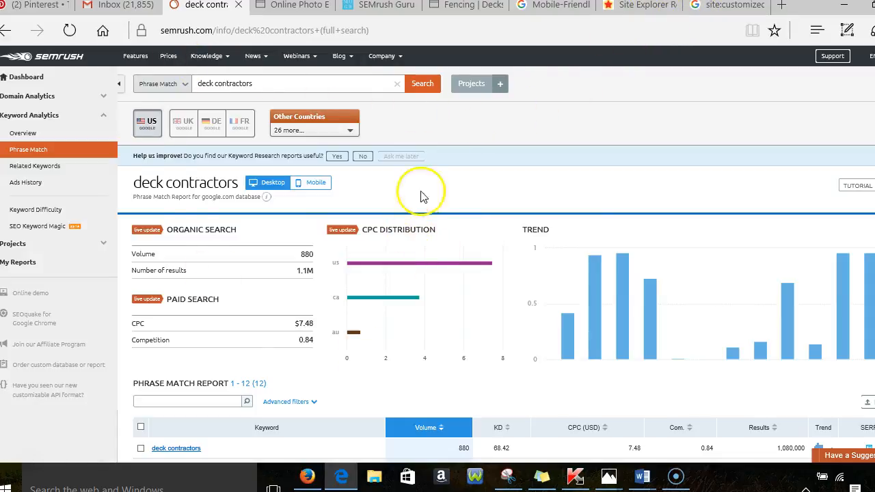
mouse_move(725, 5)
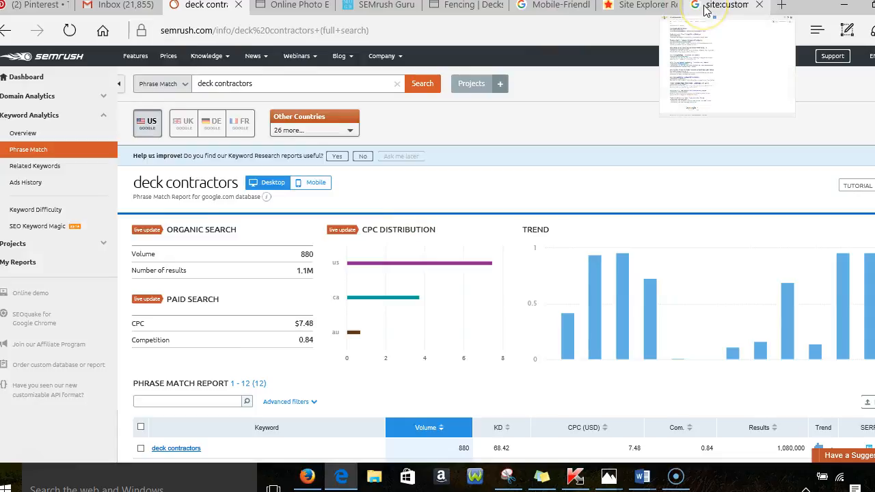